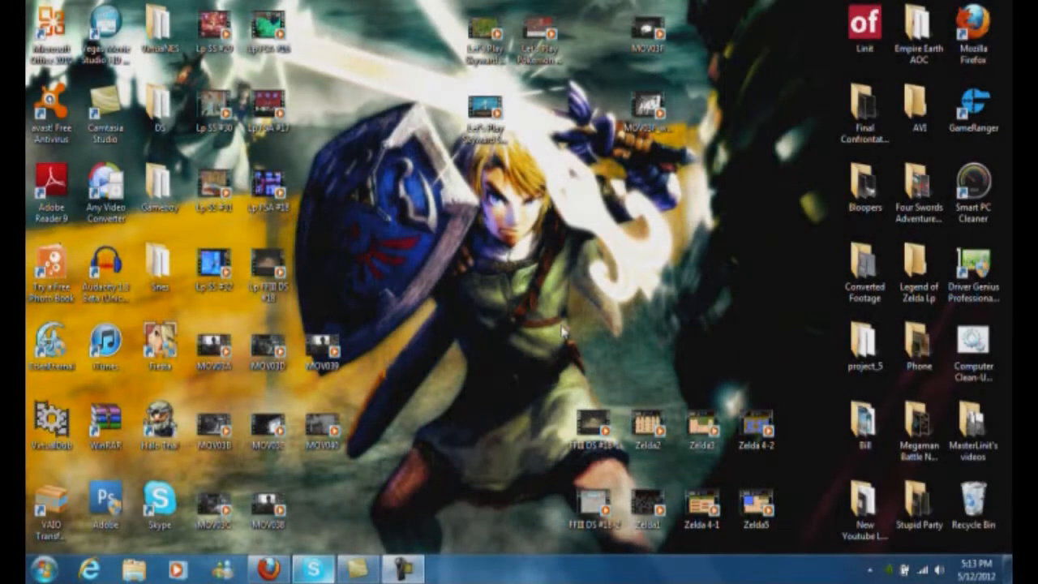
{"action": "mouse_move", "coordinate": [663, 279]}
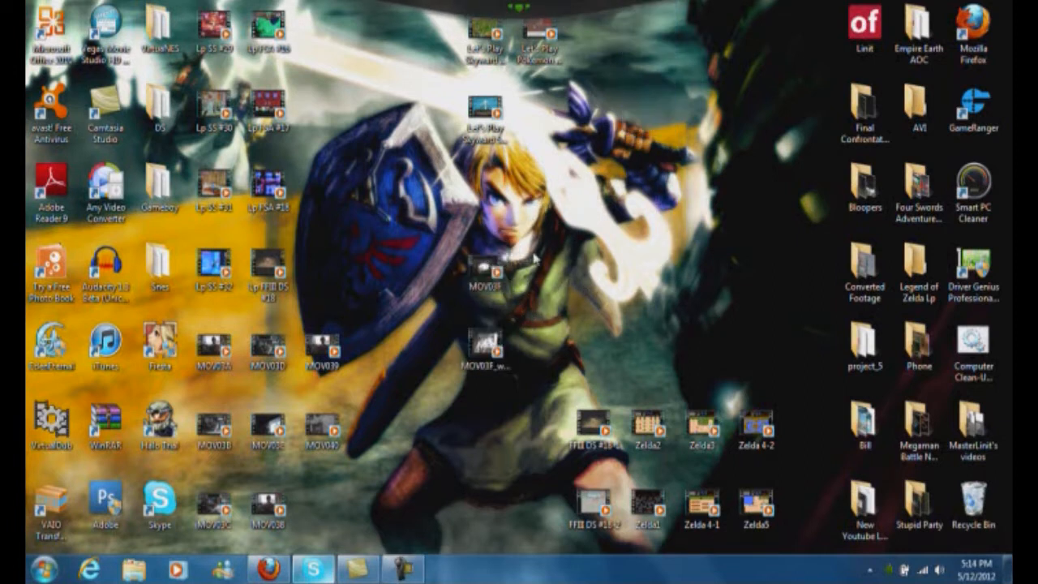
- Arrange the newly published MOVIE clip files near the centre of the desktop
{"action": "left_click", "coordinate": [485, 272]}
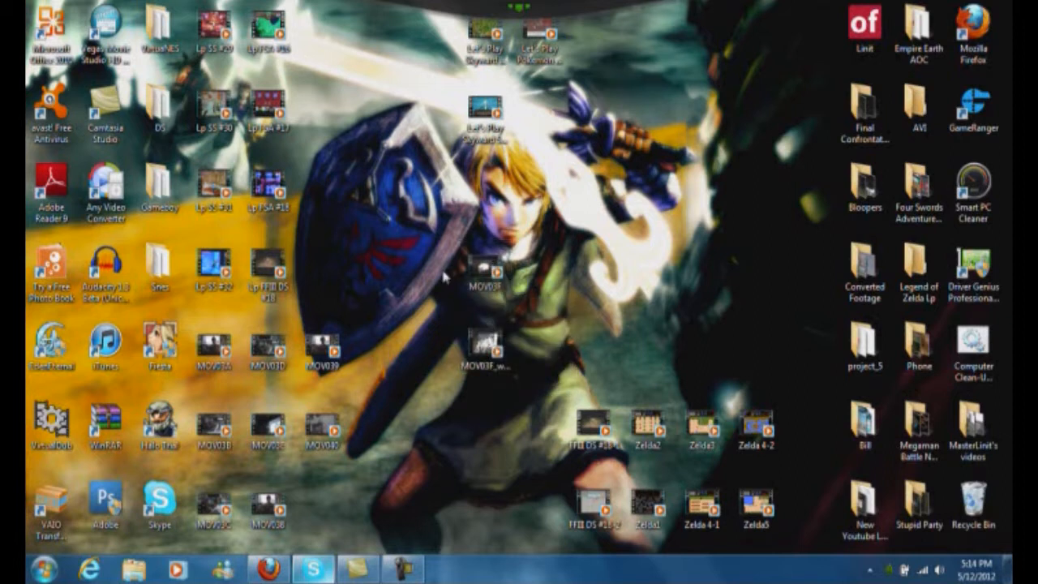
{"action": "mouse_move", "coordinate": [456, 276]}
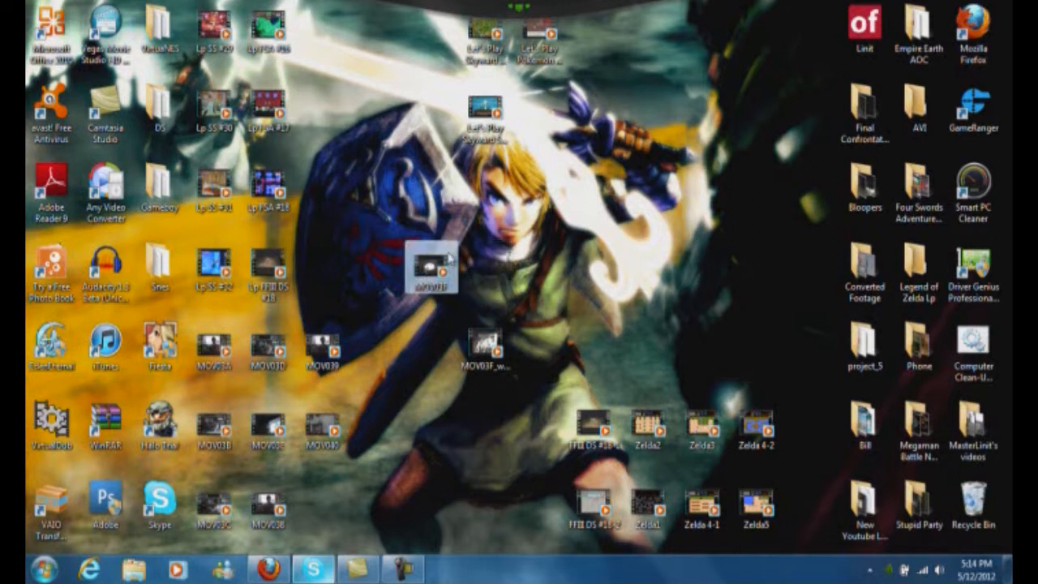
{"action": "left_click_drag", "start_coordinate": [429, 273], "coordinate": [486, 273]}
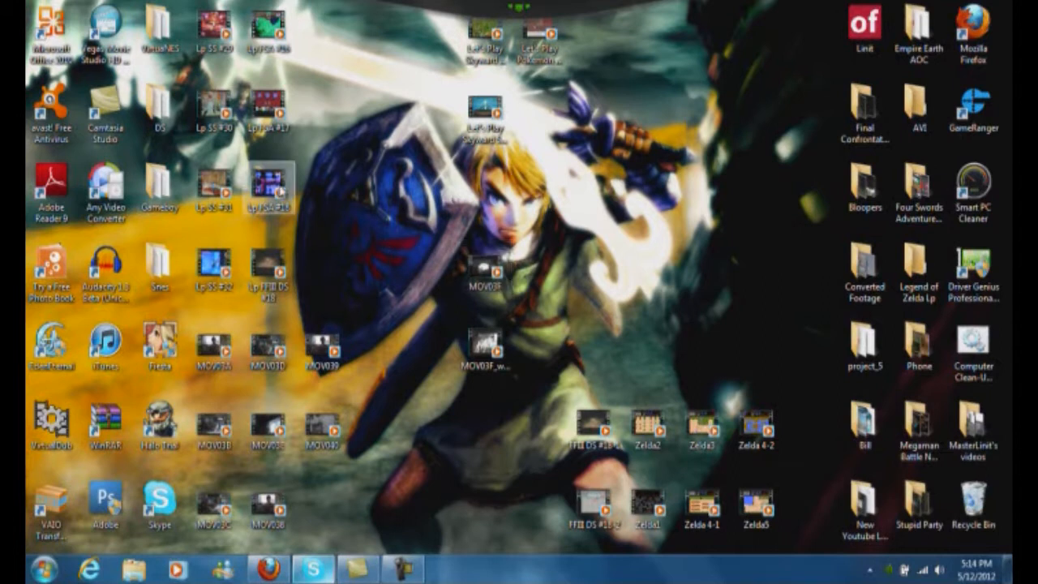
{"action": "mouse_move", "coordinate": [104, 29]}
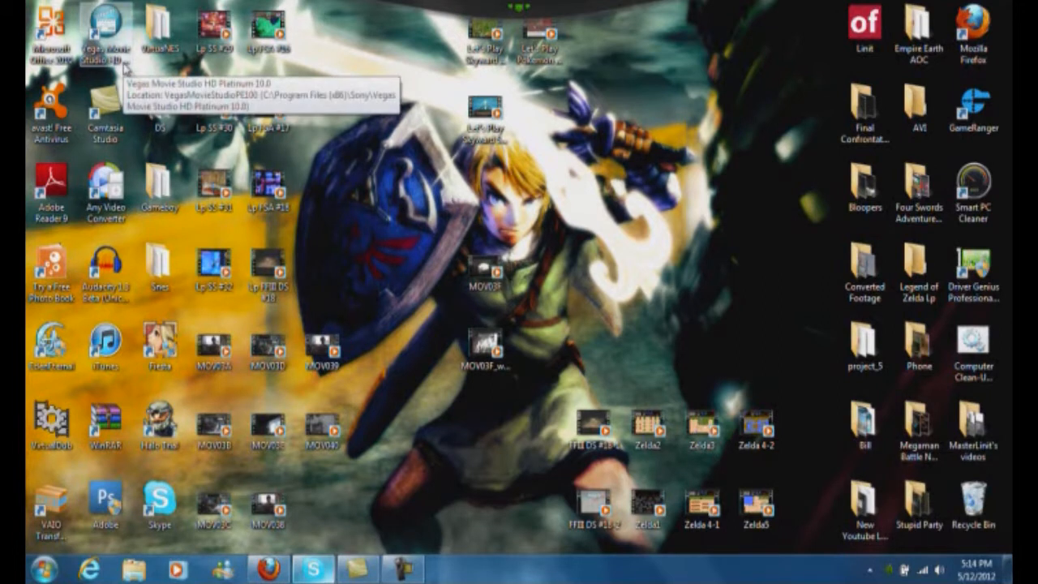
{"action": "mouse_move", "coordinate": [360, 208]}
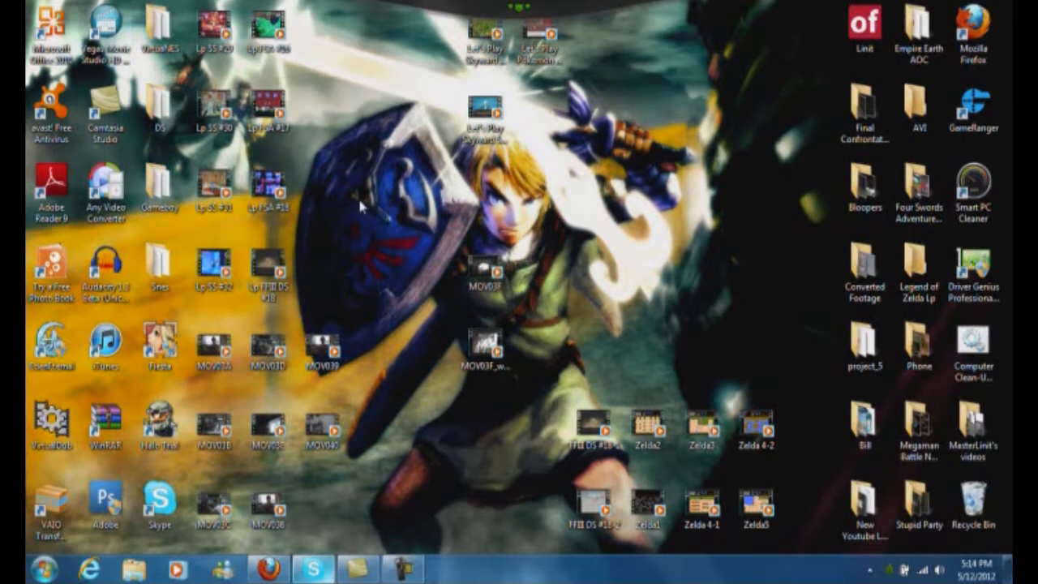
{"action": "mouse_move", "coordinate": [478, 236]}
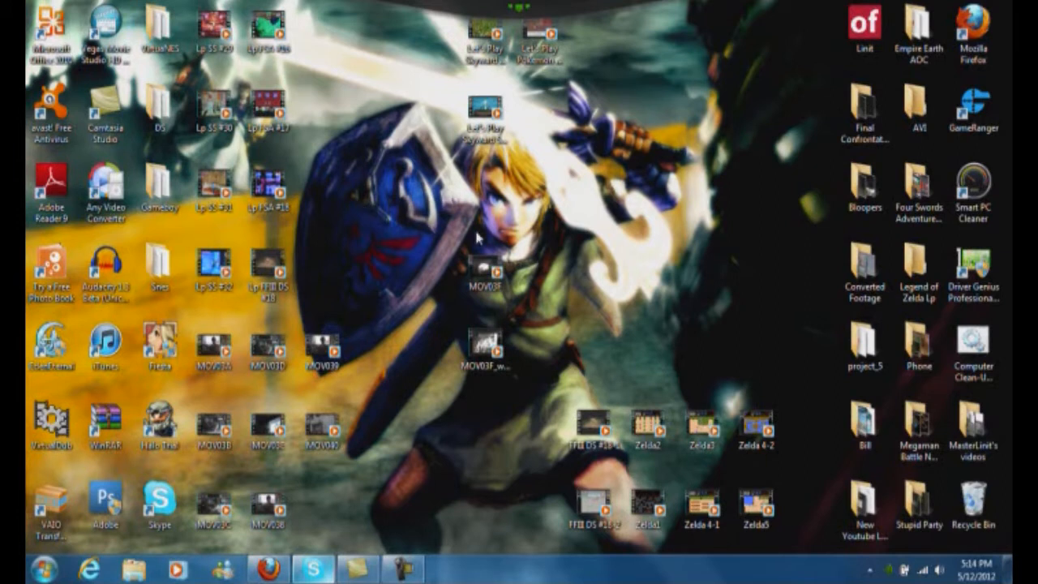
{"action": "mouse_move", "coordinate": [451, 323]}
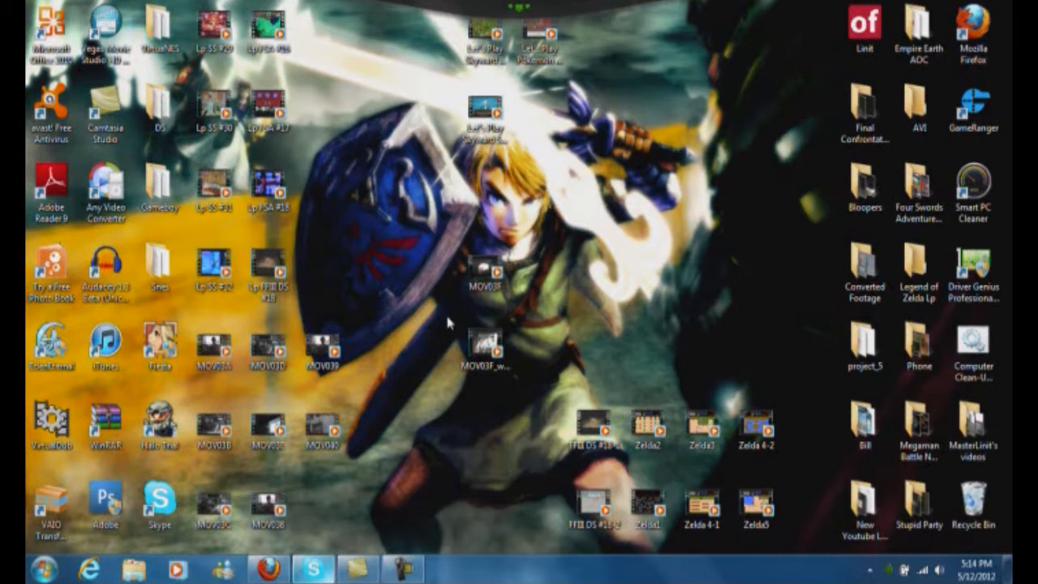
{"action": "left_click", "coordinate": [103, 187]}
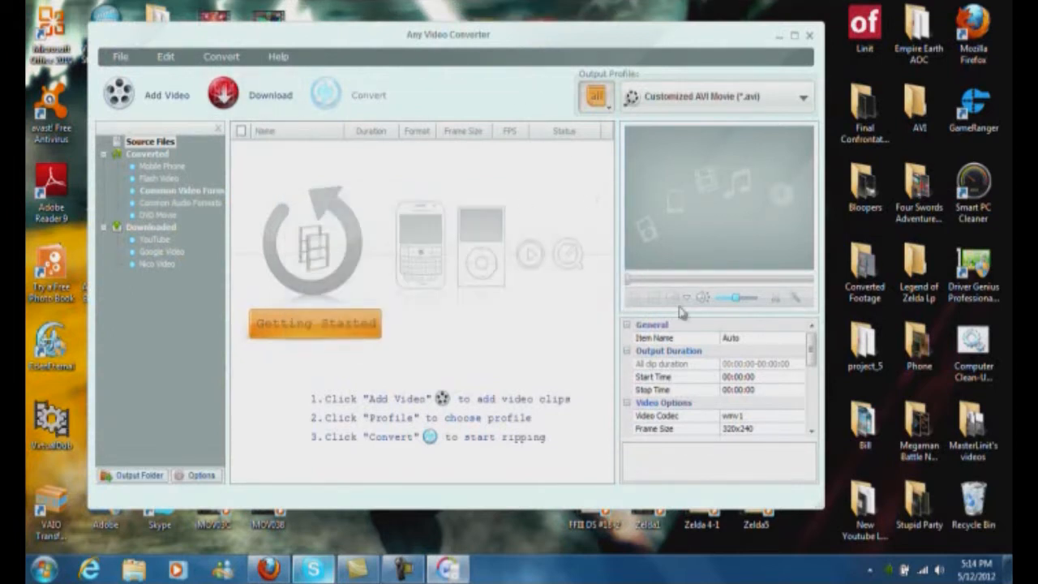
- Scroll the output properties panel down to the Customized AVI Movie video options (320x240)
{"action": "scroll", "scroll_direction": "down", "scroll_amount": 3}
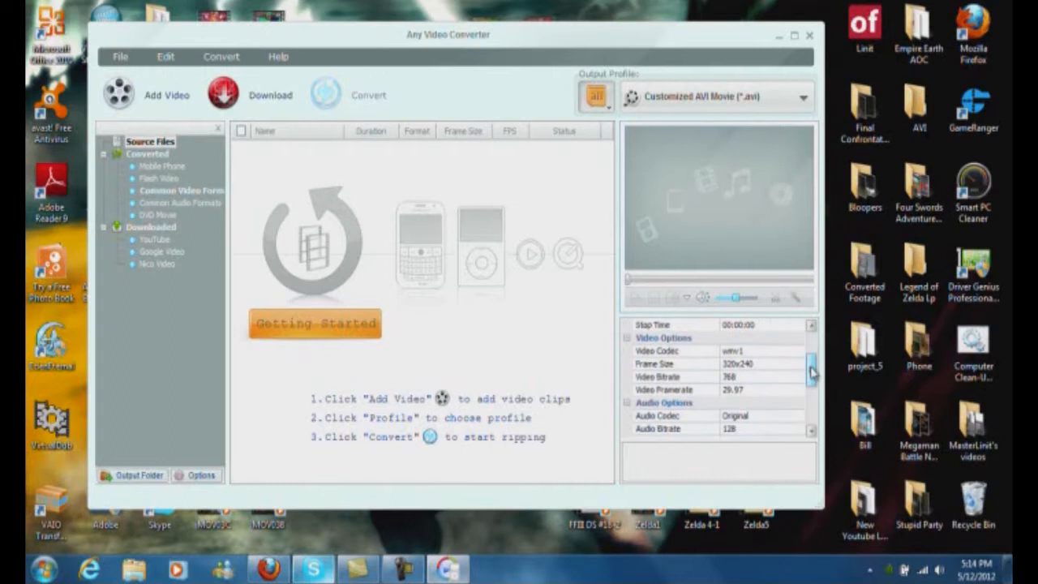
{"action": "scroll", "scroll_direction": "down", "scroll_amount": 3}
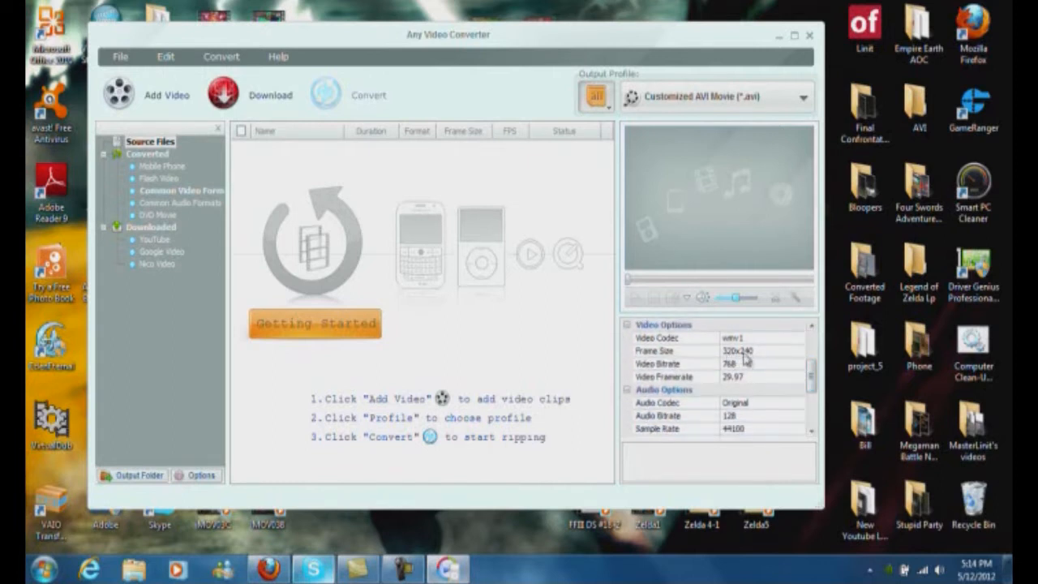
{"action": "mouse_move", "coordinate": [657, 175]}
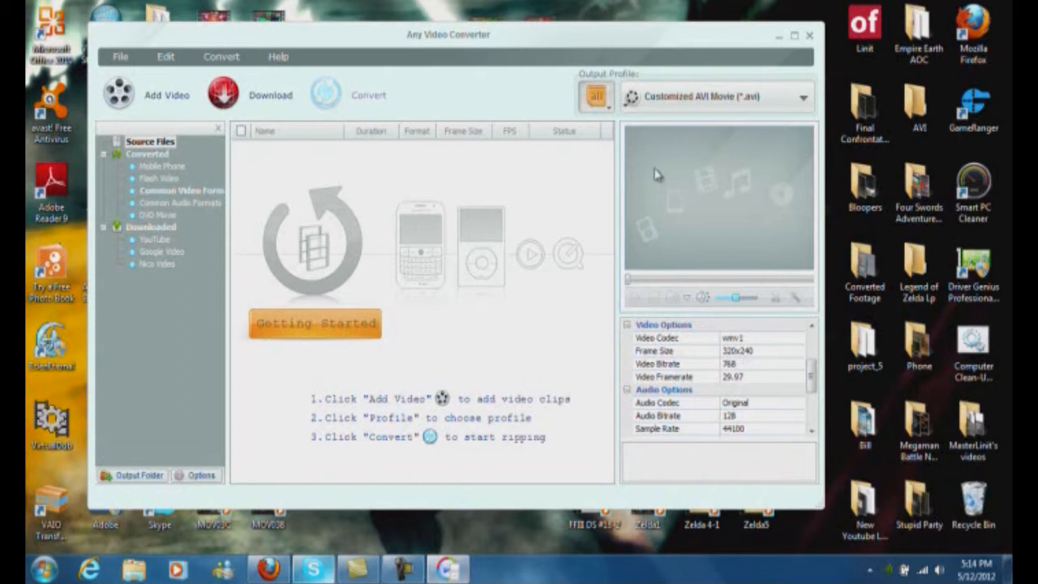
{"action": "mouse_move", "coordinate": [818, 175]}
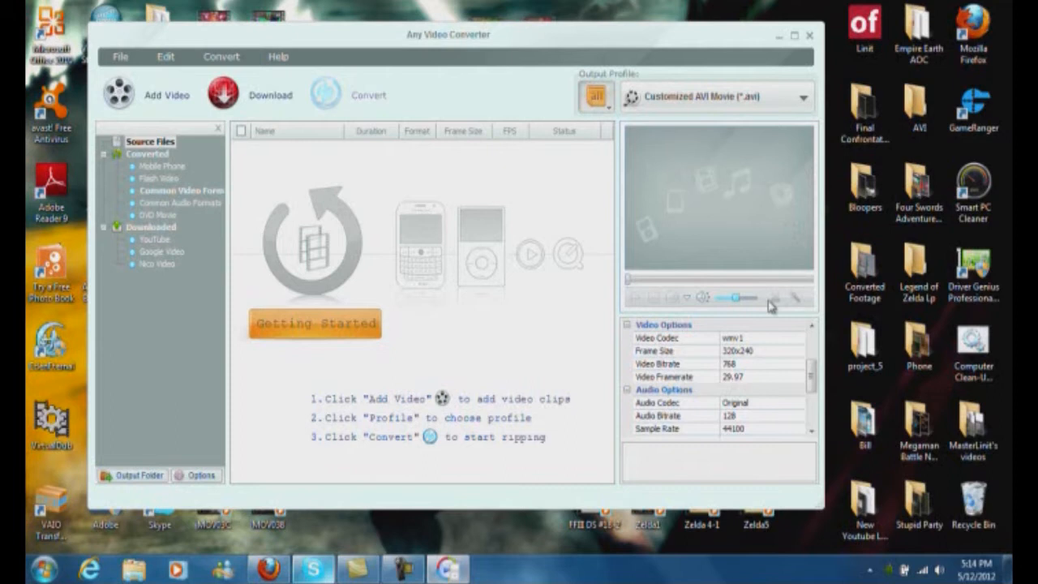
{"action": "mouse_move", "coordinate": [754, 370]}
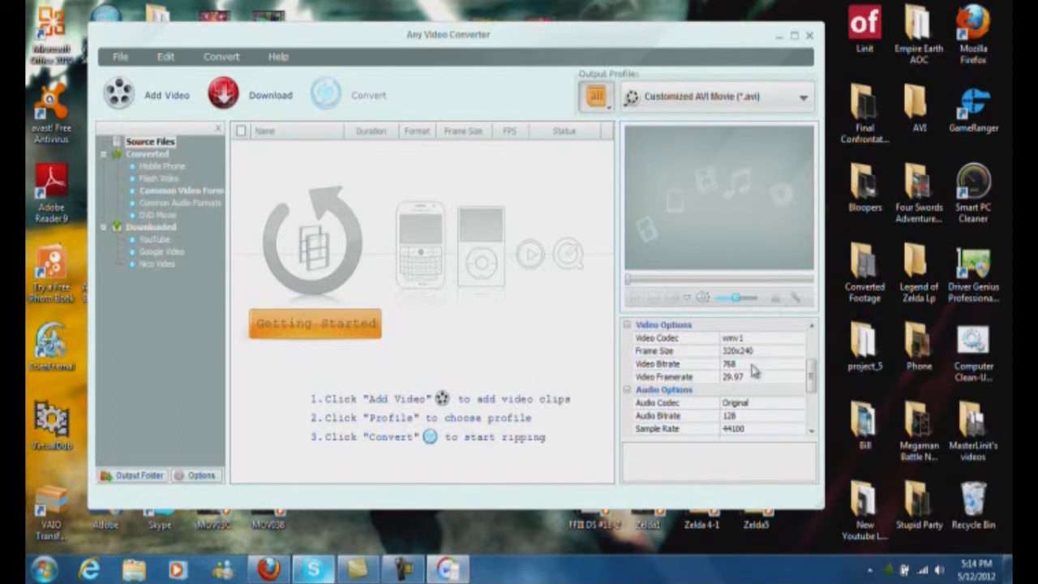
{"action": "mouse_move", "coordinate": [743, 379]}
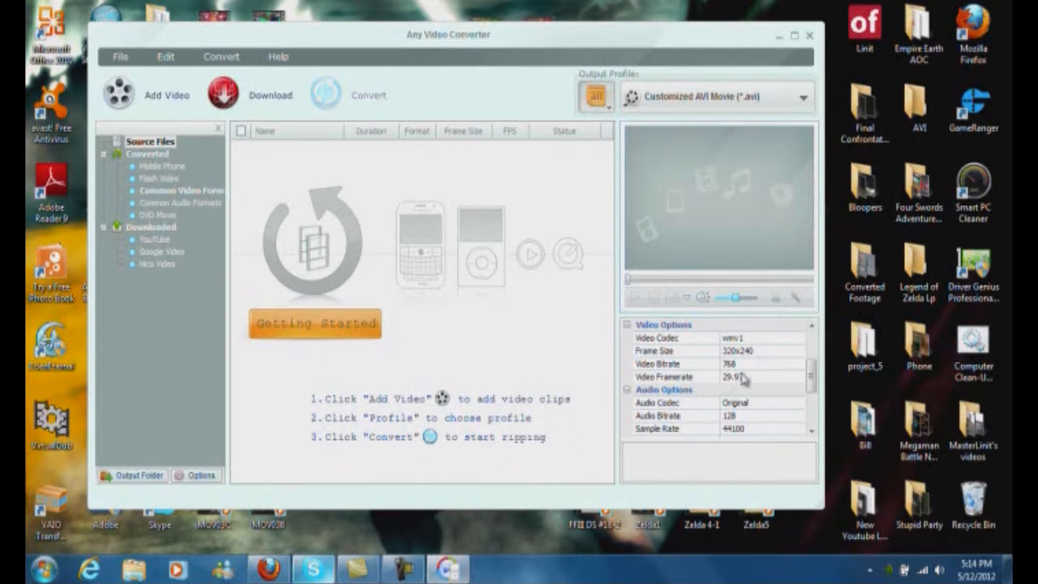
{"action": "mouse_move", "coordinate": [736, 383]}
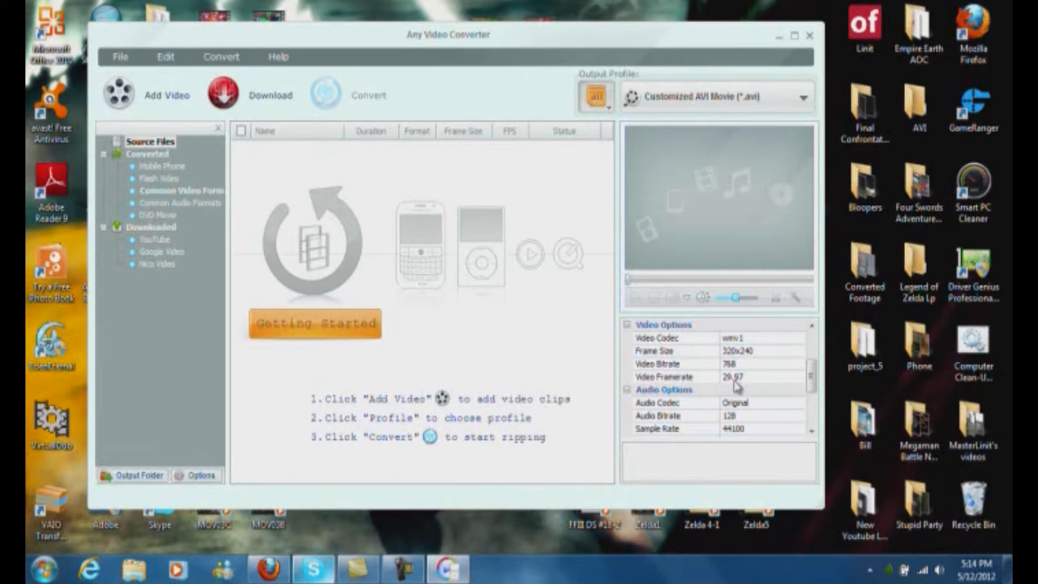
{"action": "mouse_move", "coordinate": [726, 373]}
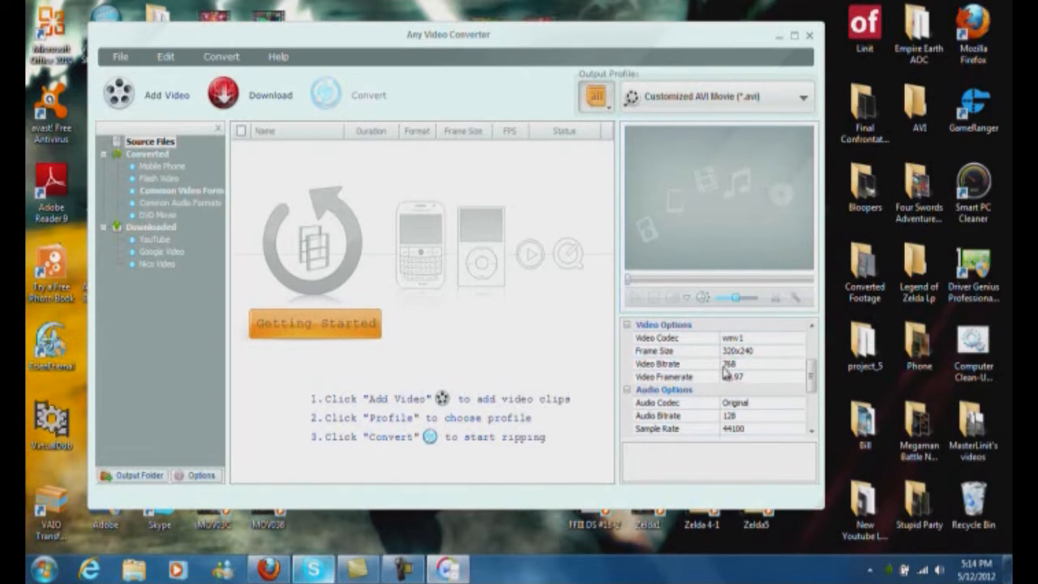
{"action": "mouse_move", "coordinate": [744, 371]}
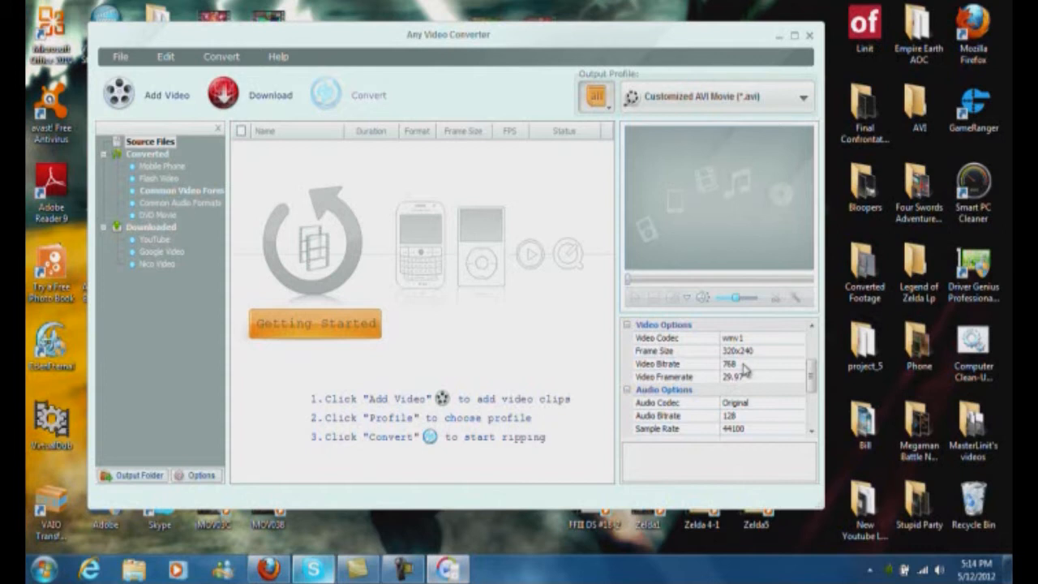
{"action": "mouse_move", "coordinate": [767, 347]}
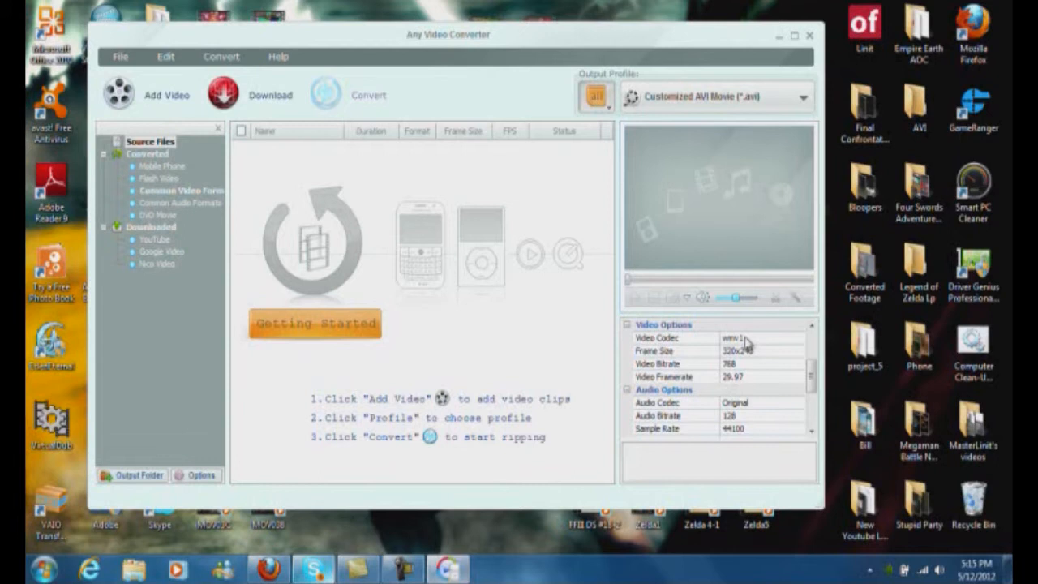
- Close Any Video Converter and select the published MOVIE wmv clip on the desktop
{"action": "left_click", "coordinate": [778, 35]}
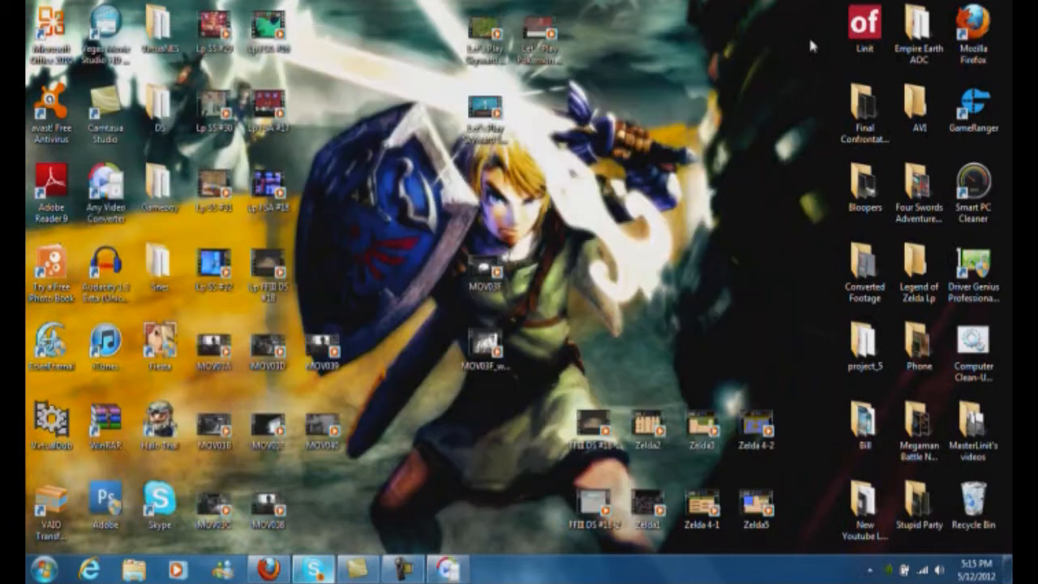
{"action": "left_click", "coordinate": [483, 343]}
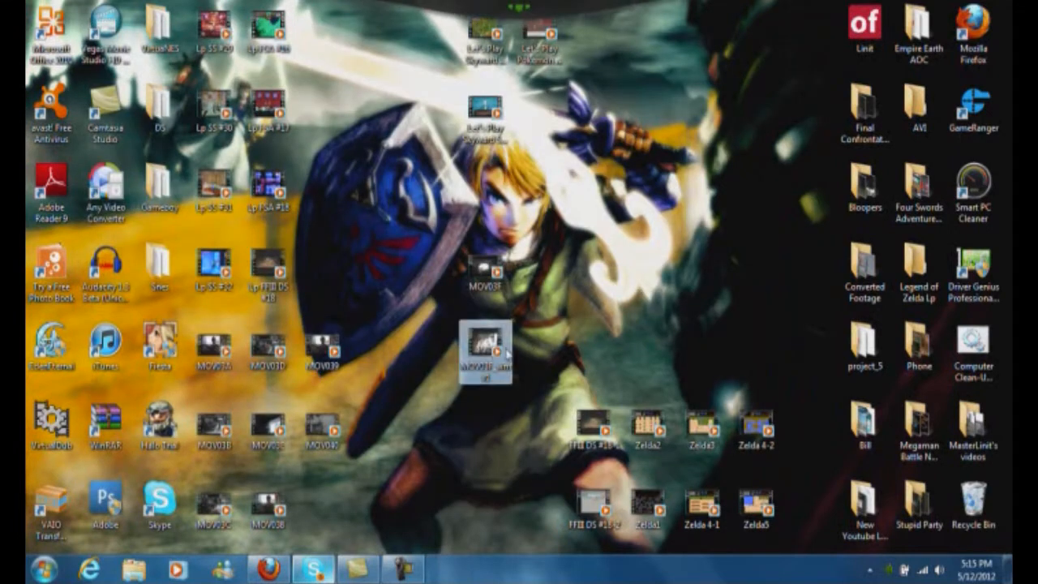
{"action": "mouse_move", "coordinate": [487, 343]}
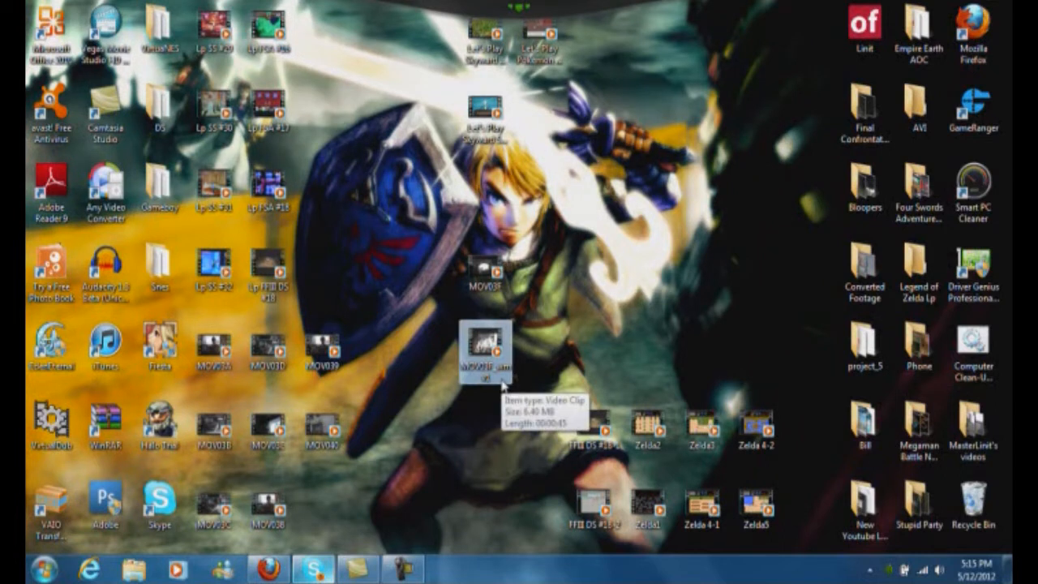
{"action": "mouse_move", "coordinate": [503, 397]}
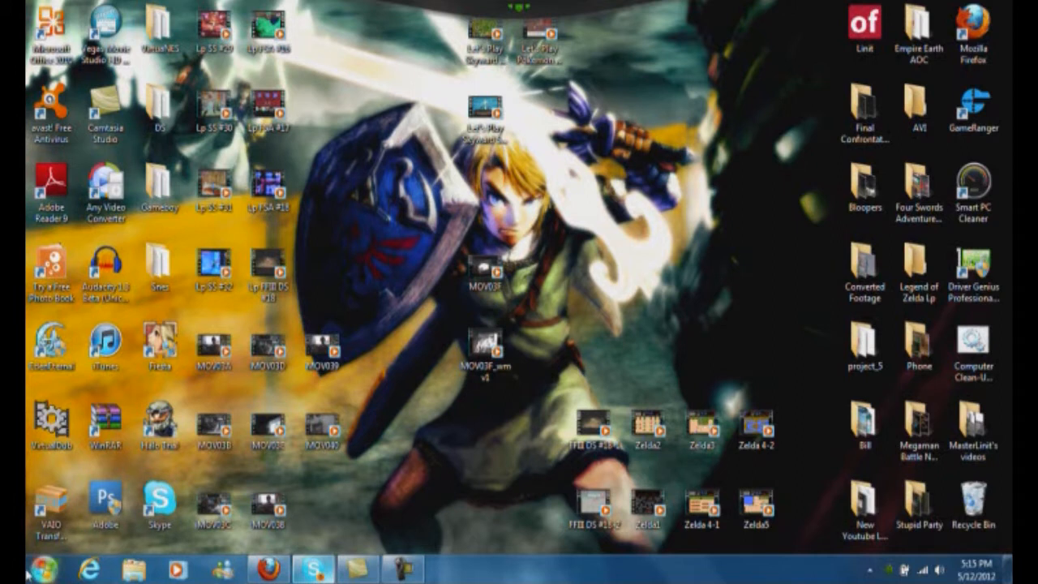
{"action": "left_click", "coordinate": [159, 344]}
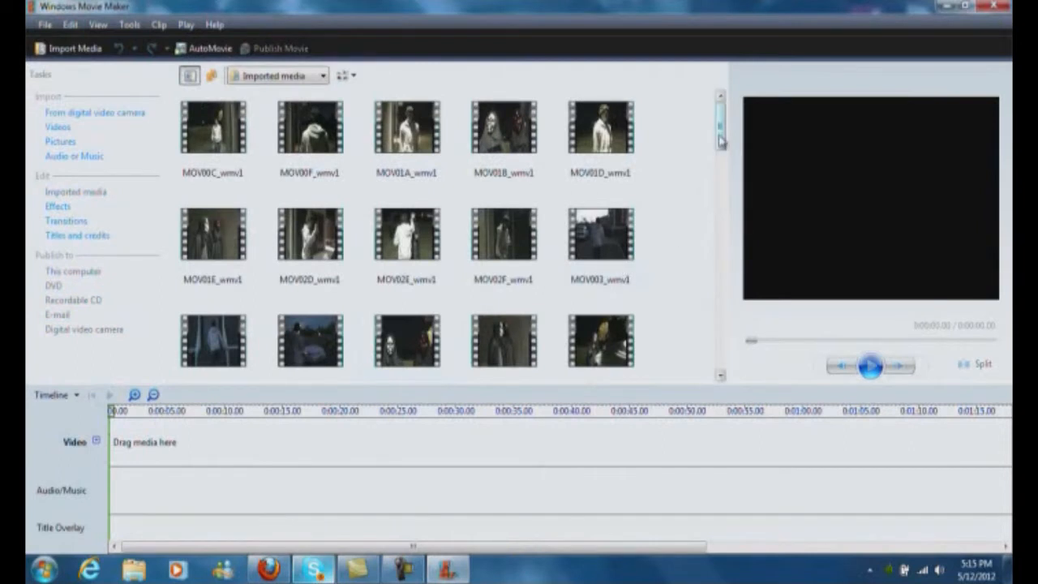
- Import MOV03F_wmv1 from the Desktop folder into the Movie Maker project
{"action": "scroll", "scroll_direction": "down", "scroll_amount": 3}
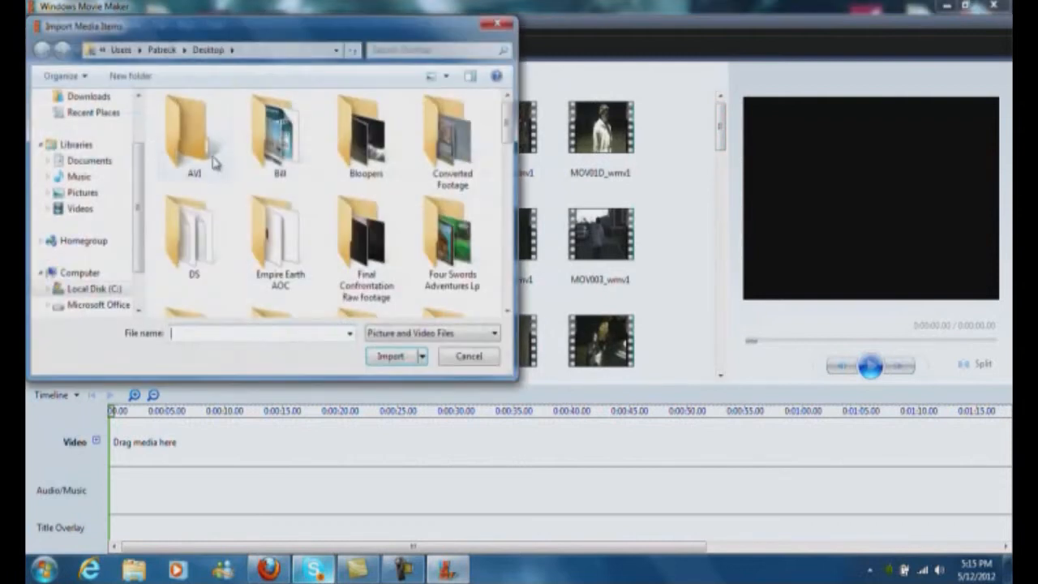
{"action": "scroll", "scroll_direction": "down", "scroll_amount": 3}
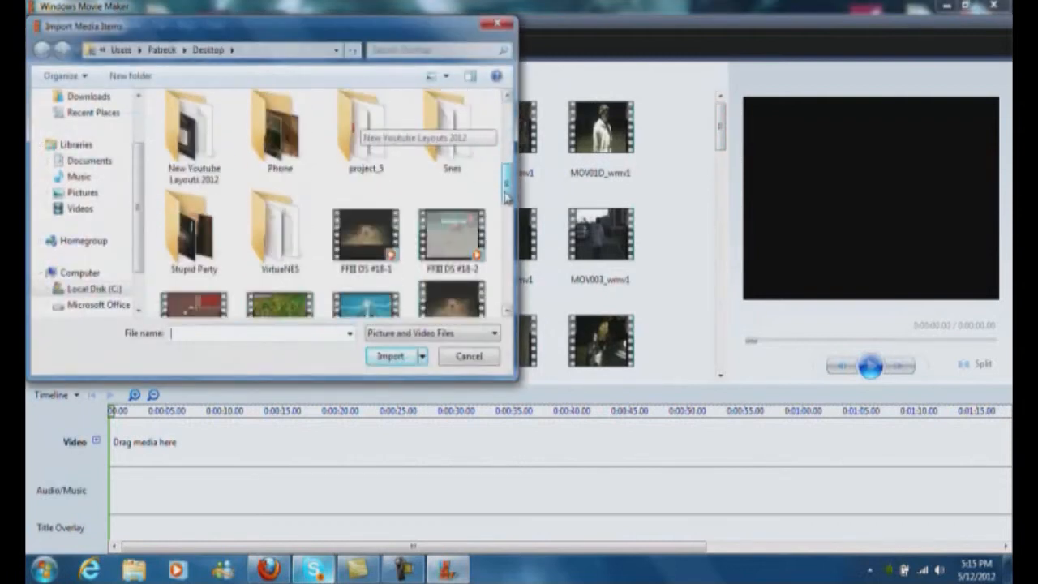
{"action": "scroll", "scroll_direction": "down", "scroll_amount": 3}
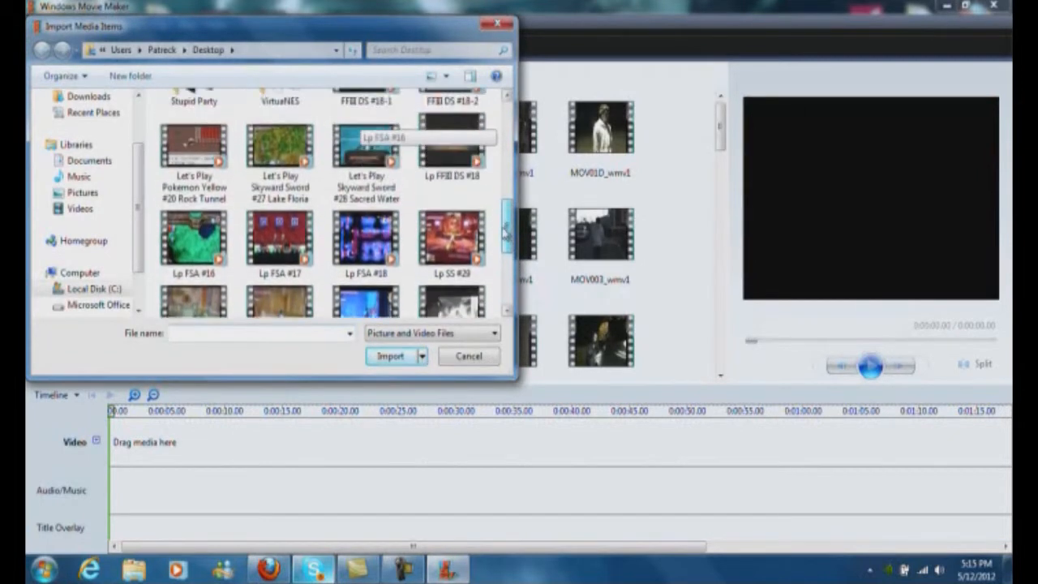
{"action": "left_click", "coordinate": [451, 243]}
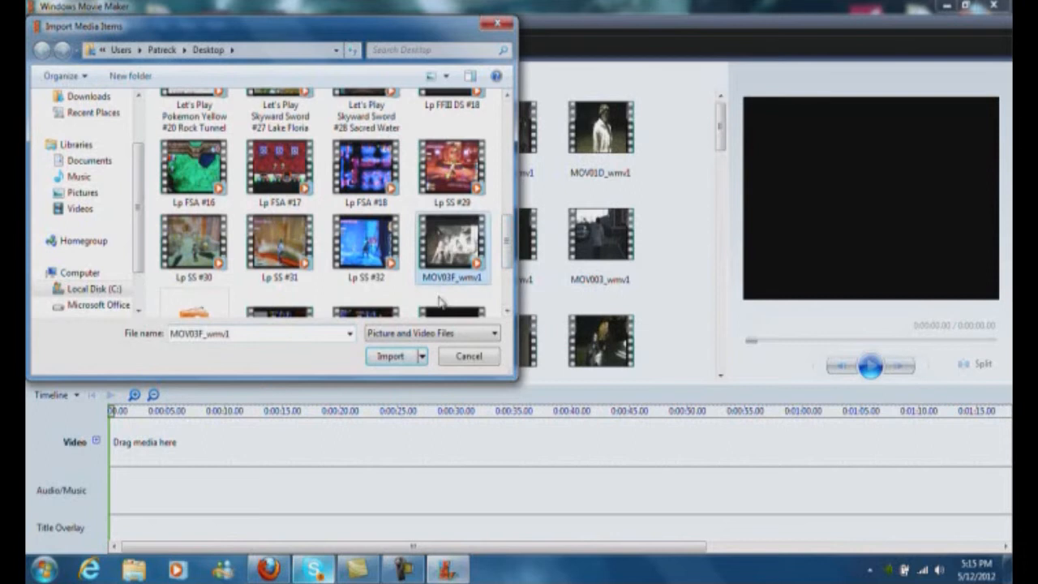
{"action": "left_click", "coordinate": [389, 355]}
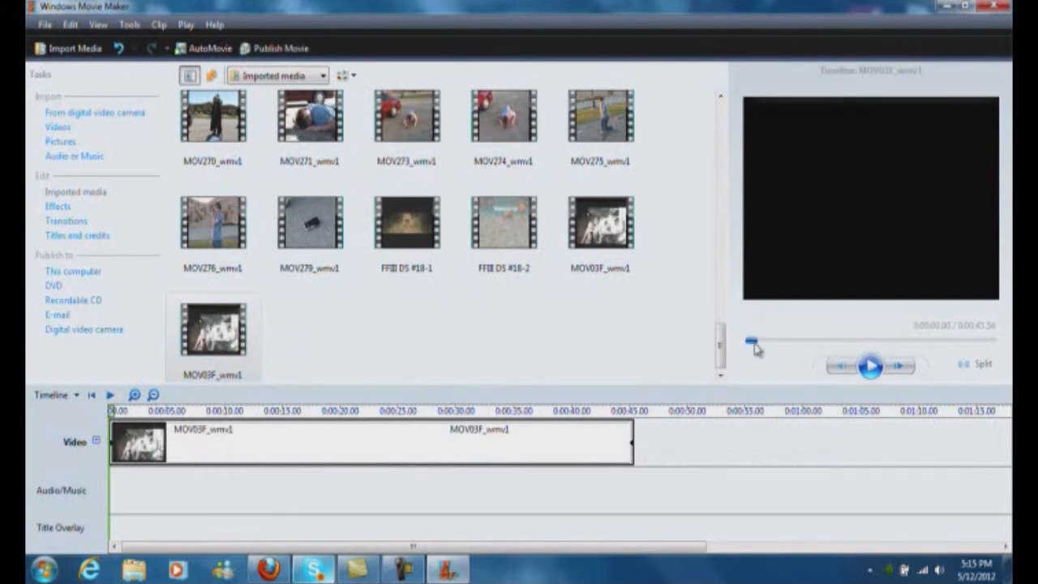
- Split MOV03F_wmv1 at about 0:23, add a transition between the parts and preview the cut
{"action": "left_click_drag", "start_coordinate": [750, 341], "coordinate": [868, 340]}
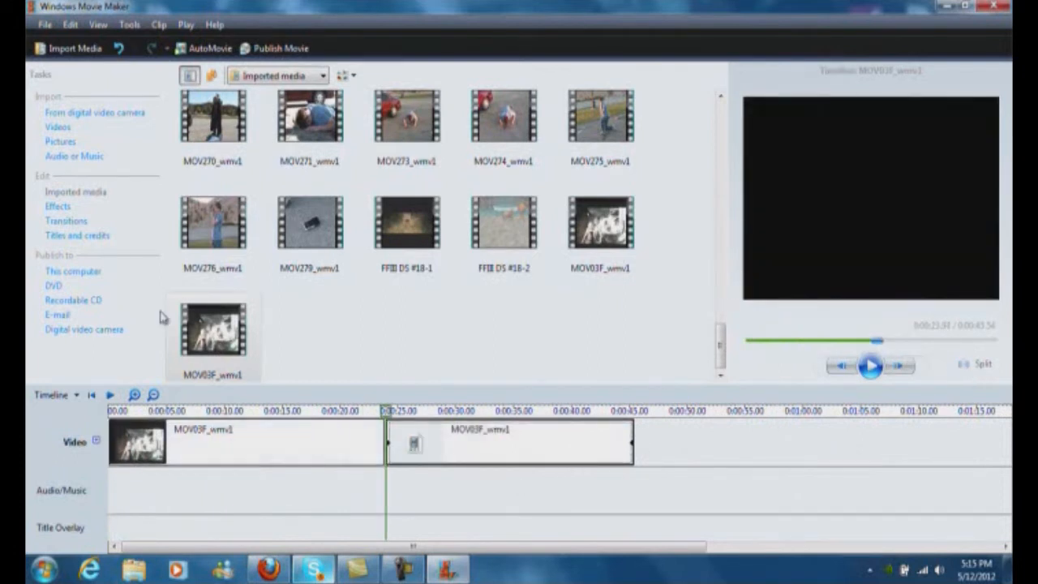
{"action": "left_click", "coordinate": [65, 221]}
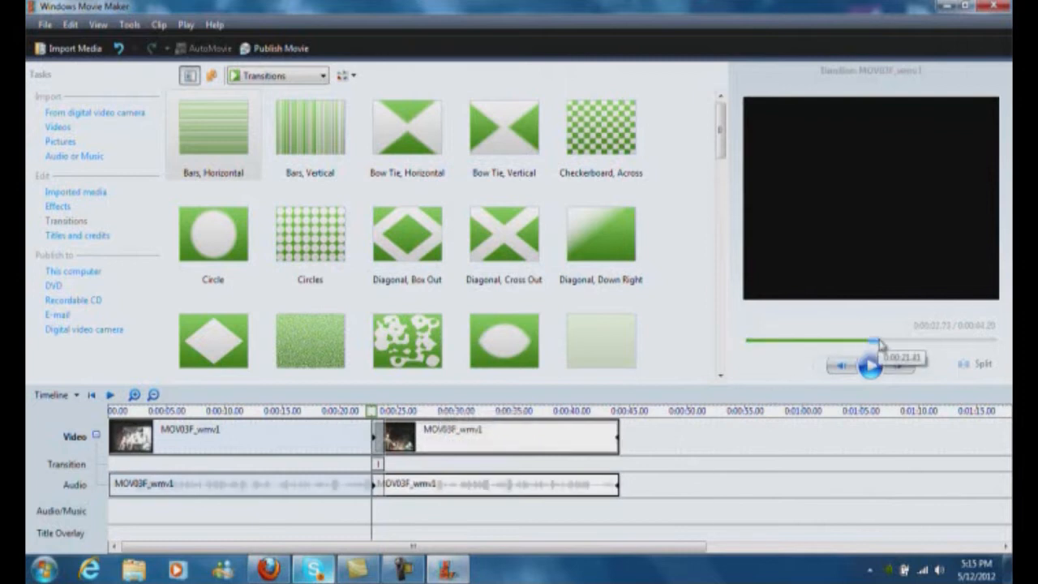
{"action": "left_click", "coordinate": [871, 365]}
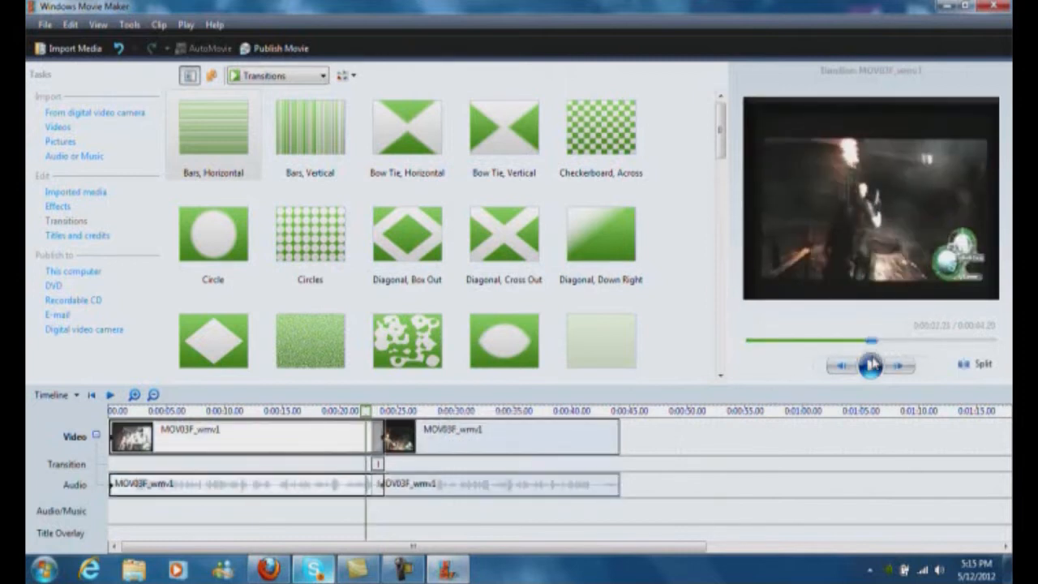
{"action": "left_click", "coordinate": [873, 365]}
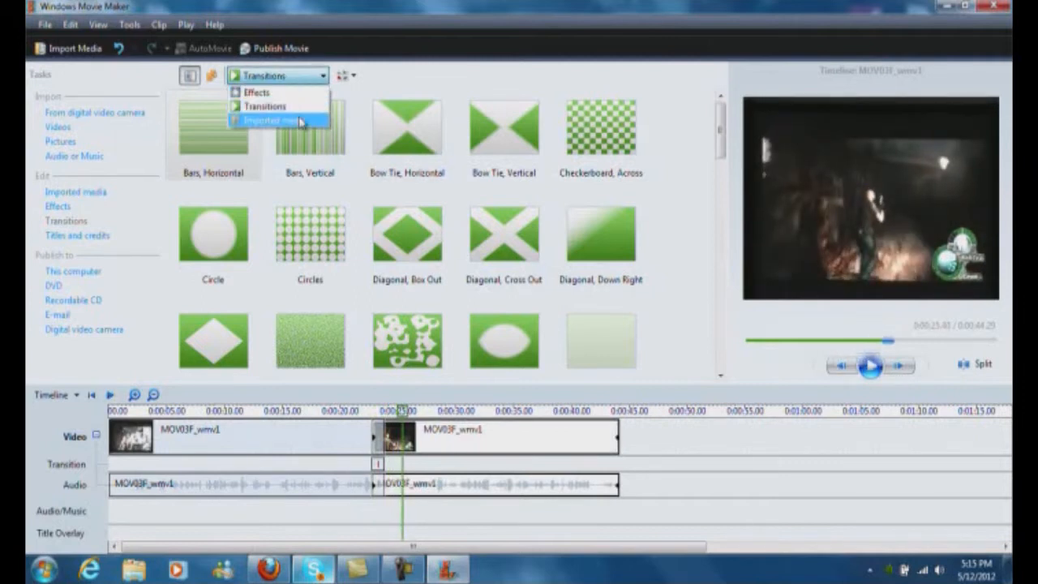
{"action": "left_click", "coordinate": [267, 120]}
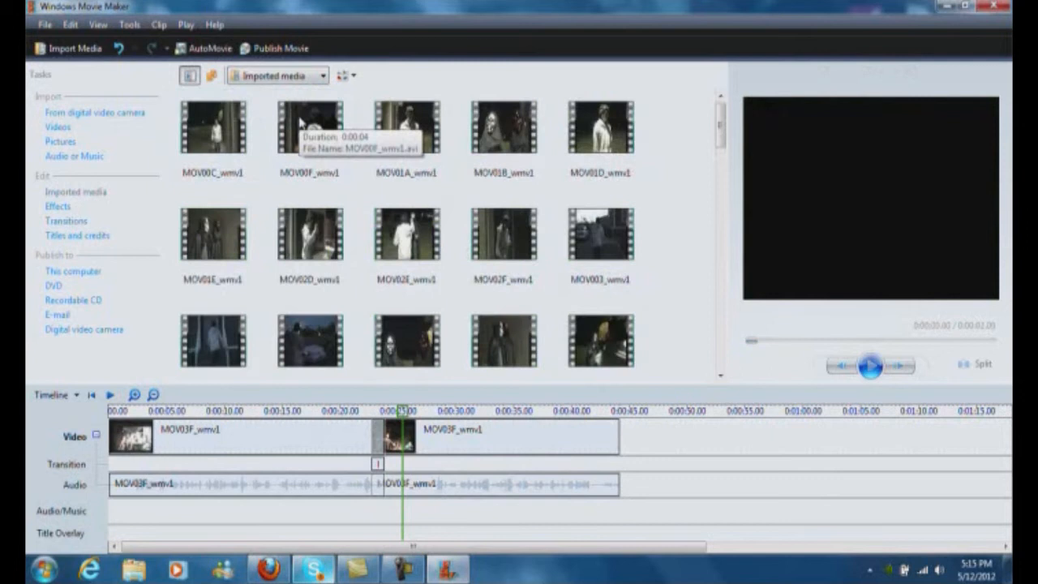
{"action": "mouse_move", "coordinate": [467, 198]}
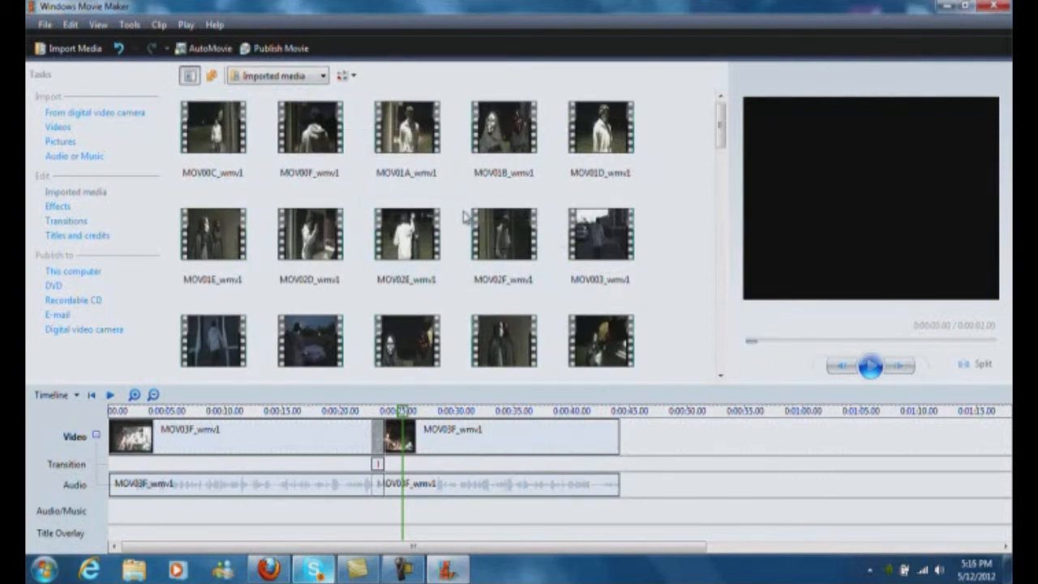
- Publish the movie to this computer as RE4 at recommended best quality and play it
{"action": "left_click", "coordinate": [73, 271]}
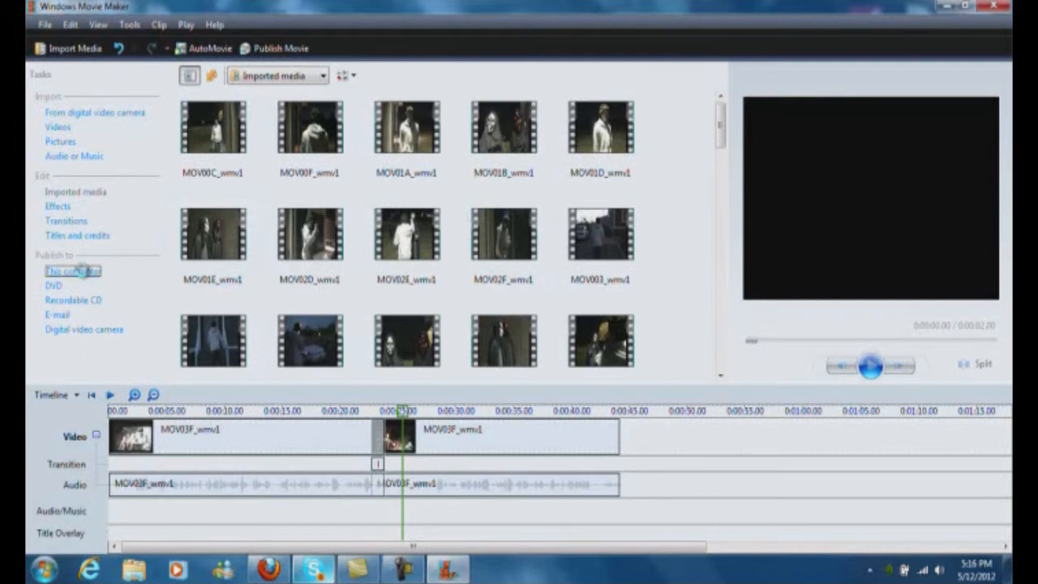
{"action": "left_click", "coordinate": [71, 271]}
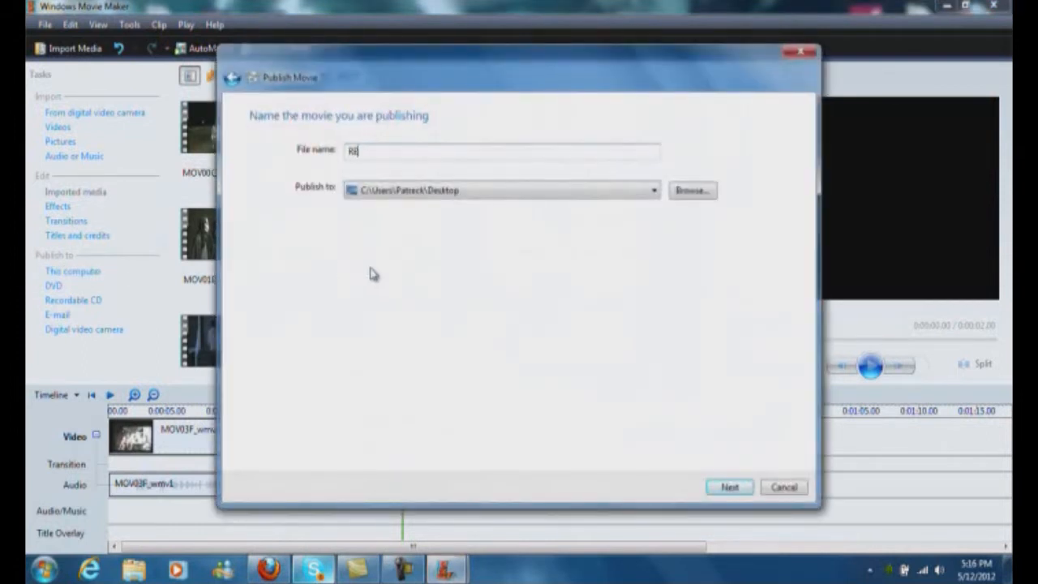
{"action": "left_click", "coordinate": [728, 486]}
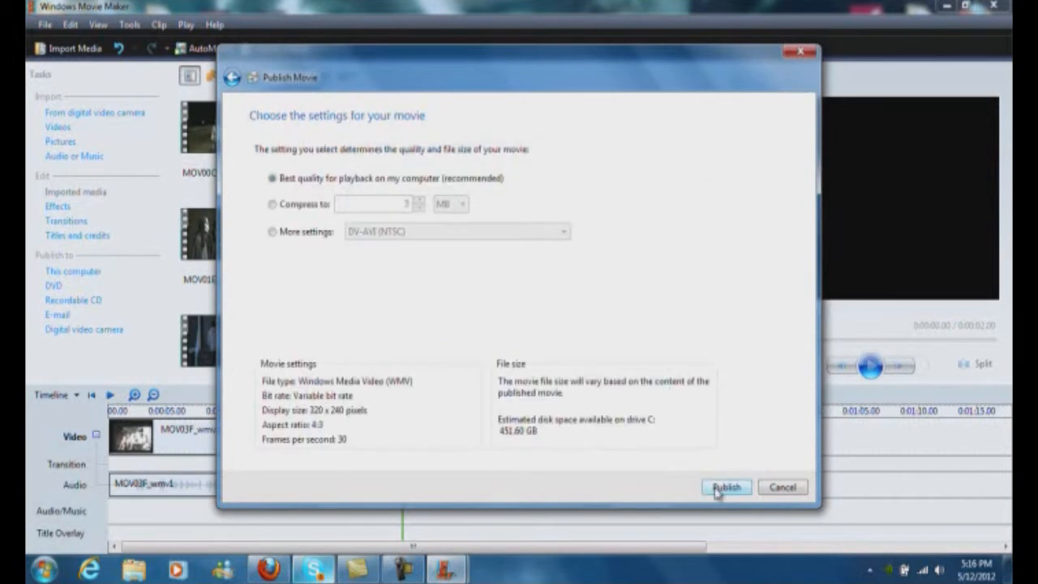
{"action": "left_click", "coordinate": [725, 487]}
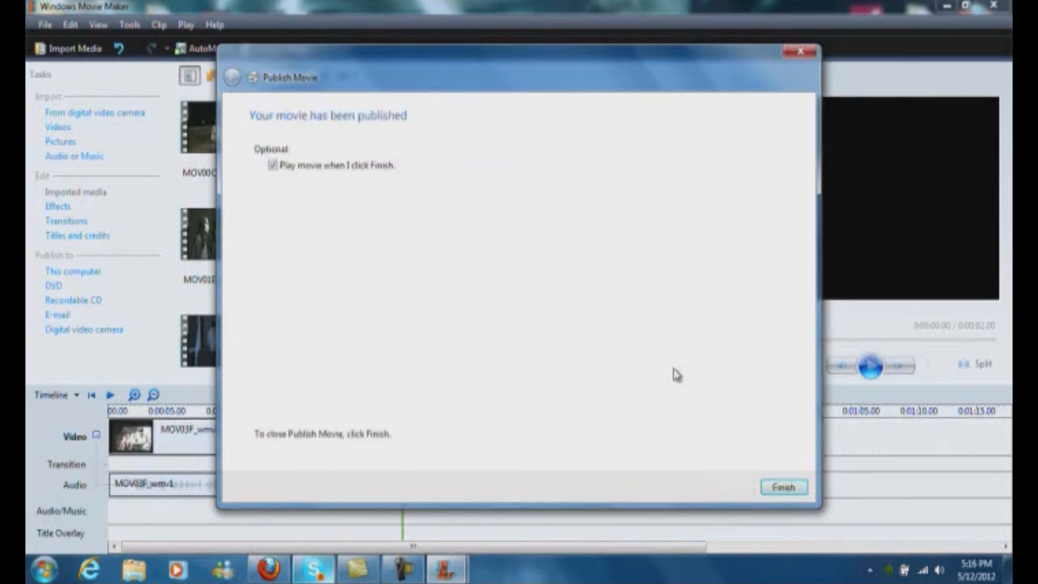
{"action": "mouse_move", "coordinate": [746, 425]}
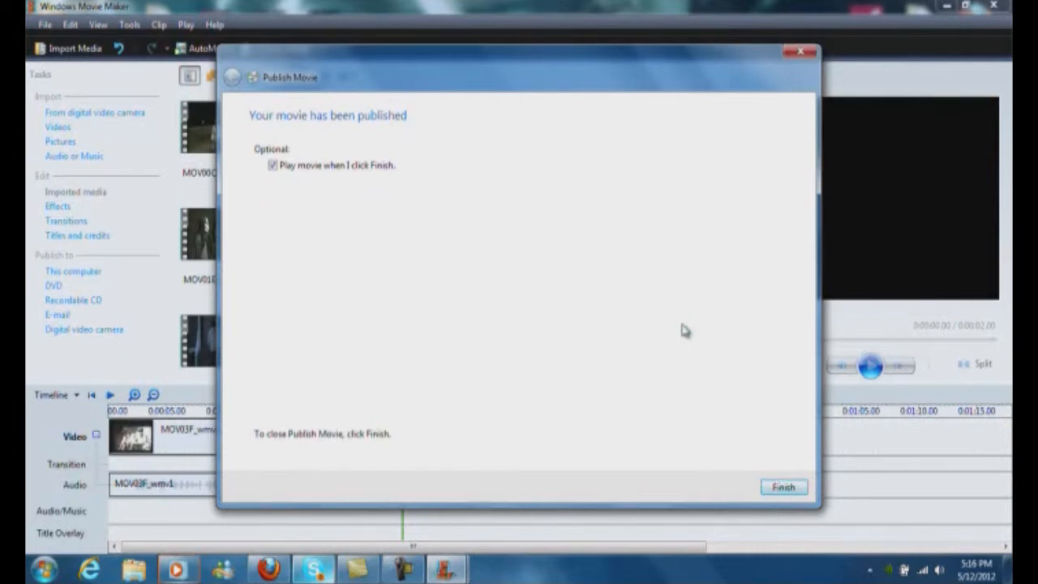
{"action": "left_click", "coordinate": [781, 487]}
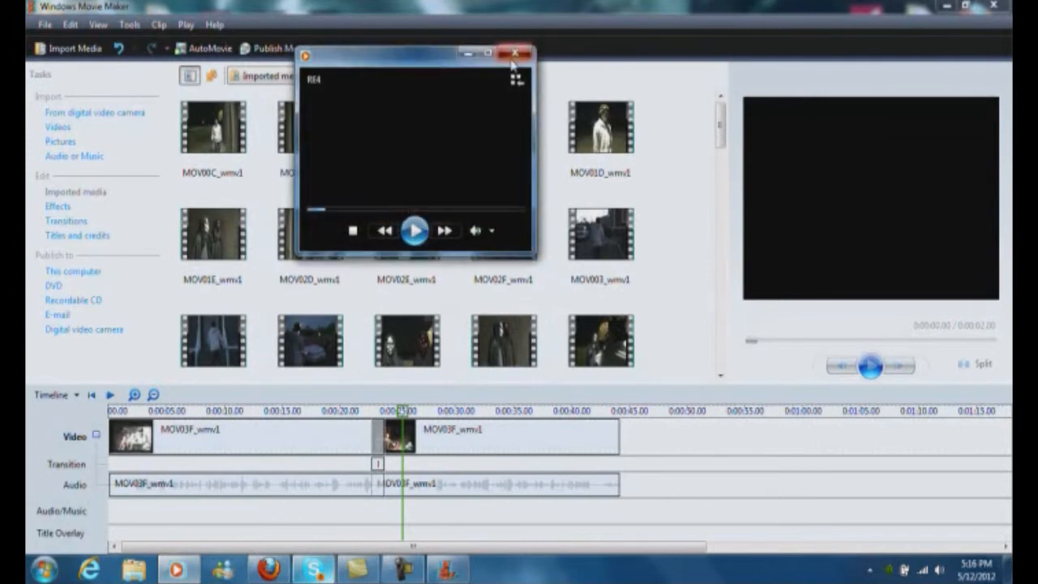
- Close the RE4 playback and quit Movie Maker without saving the project
{"action": "left_click", "coordinate": [513, 54]}
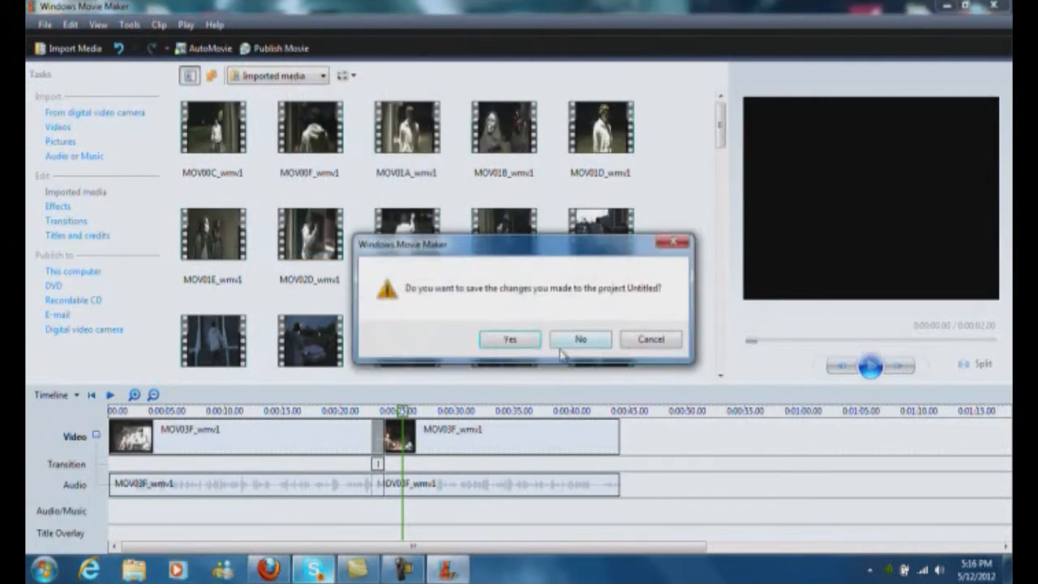
{"action": "left_click", "coordinate": [580, 339]}
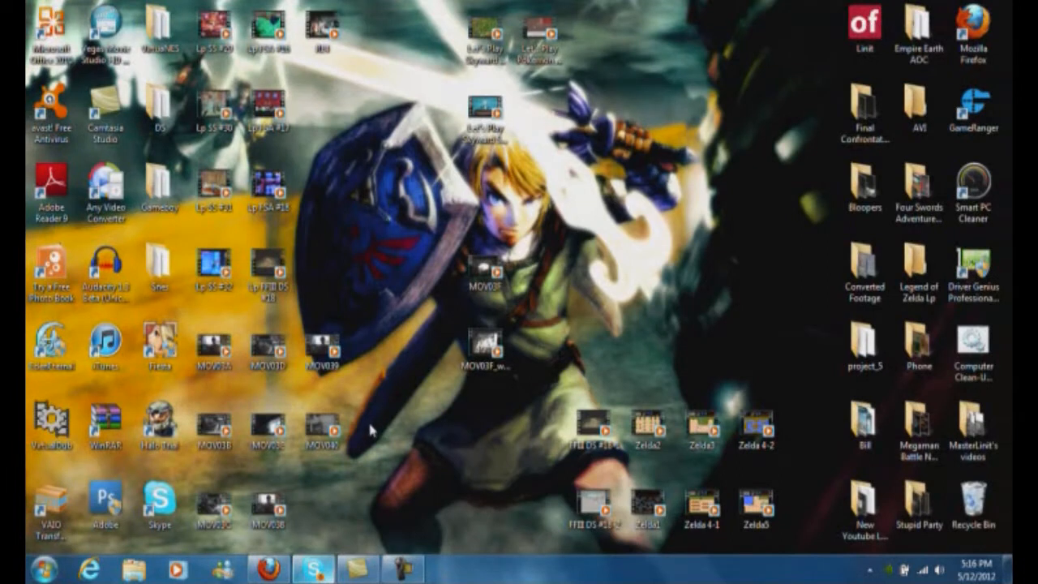
{"action": "mouse_move", "coordinate": [315, 52]}
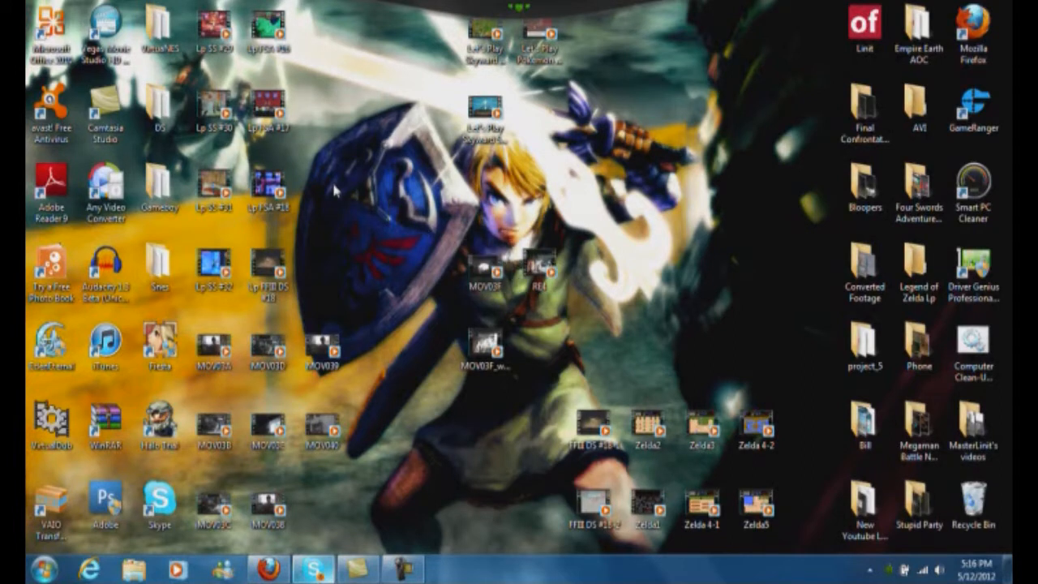
- Launch Vegas Movie Studio and start a new Internet HD 720p project
{"action": "double_click", "coordinate": [103, 33]}
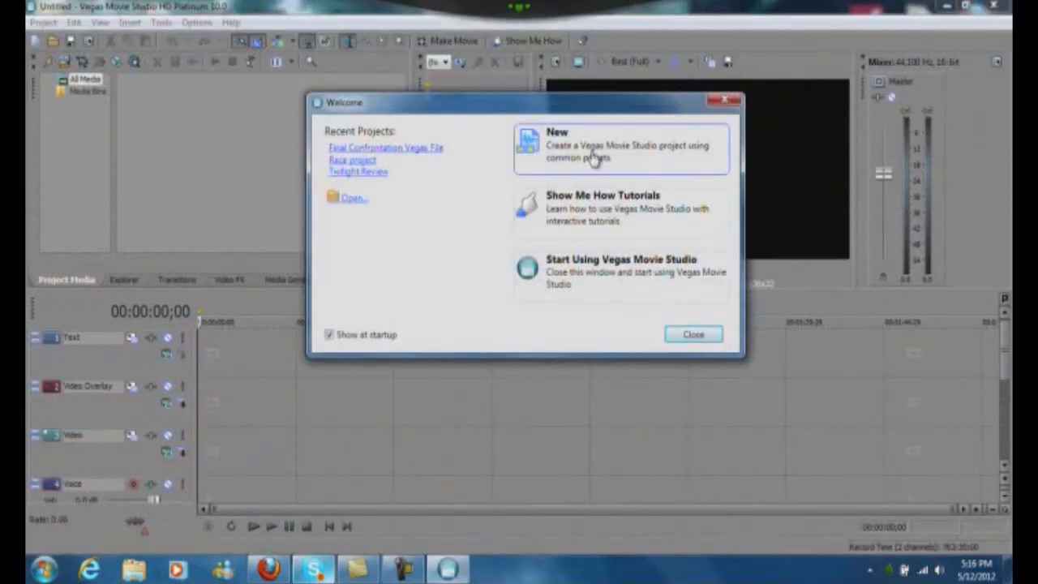
{"action": "left_click", "coordinate": [557, 131]}
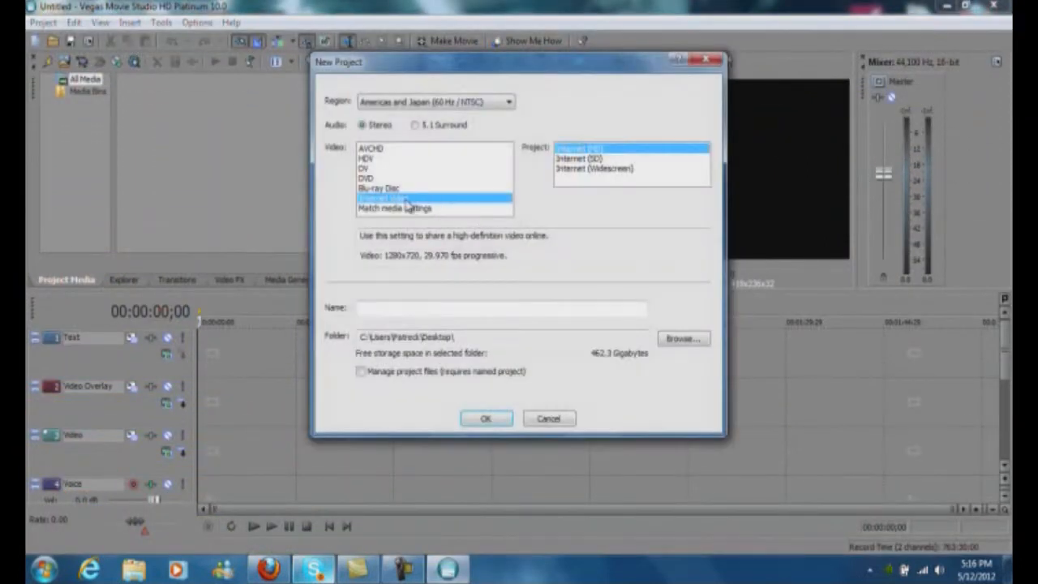
{"action": "mouse_move", "coordinate": [510, 344]}
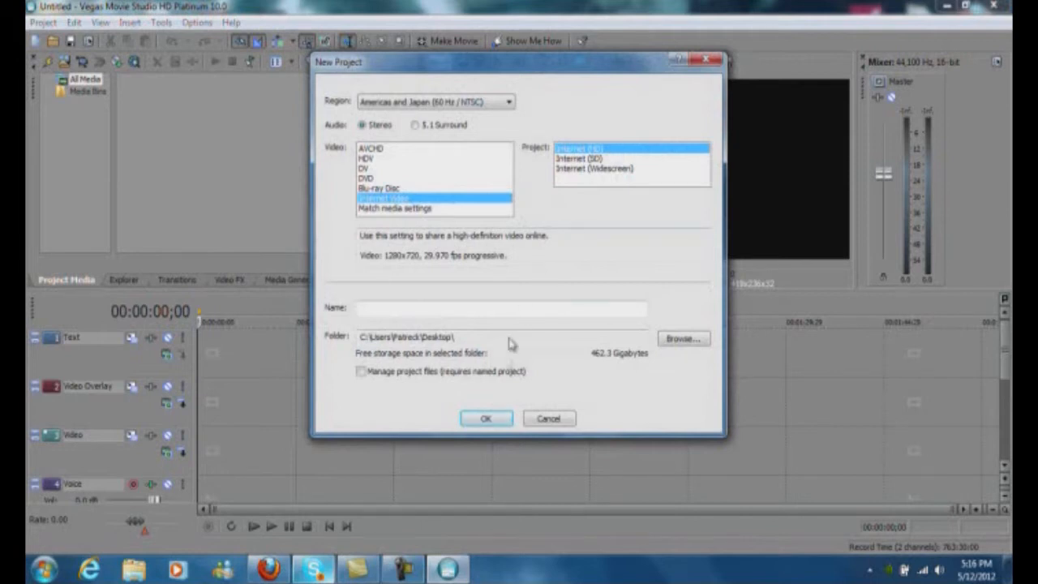
{"action": "left_click", "coordinate": [487, 419]}
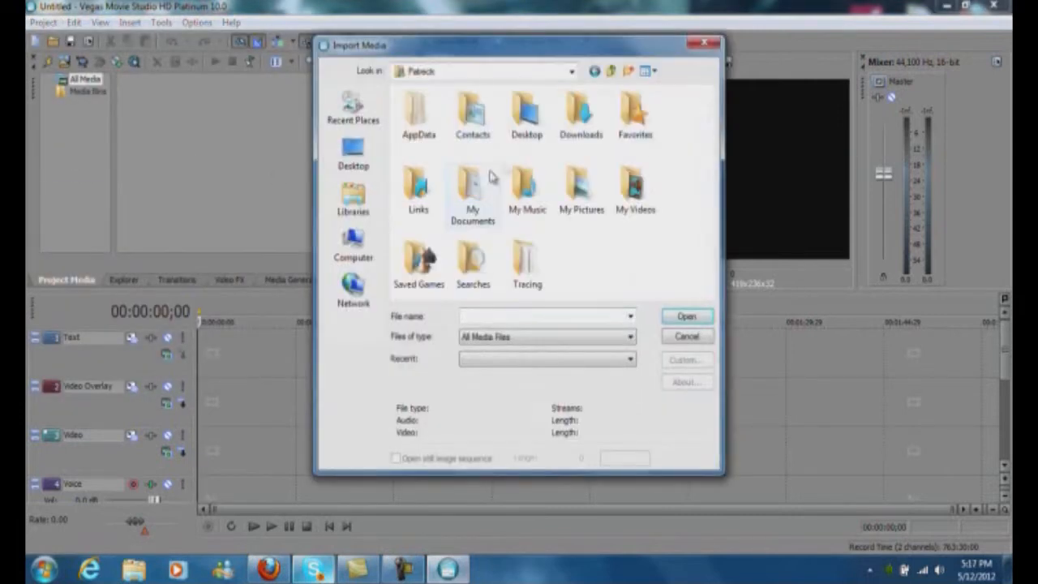
- Import the RE4 clip from the Desktop into the project media
{"action": "double_click", "coordinate": [526, 114]}
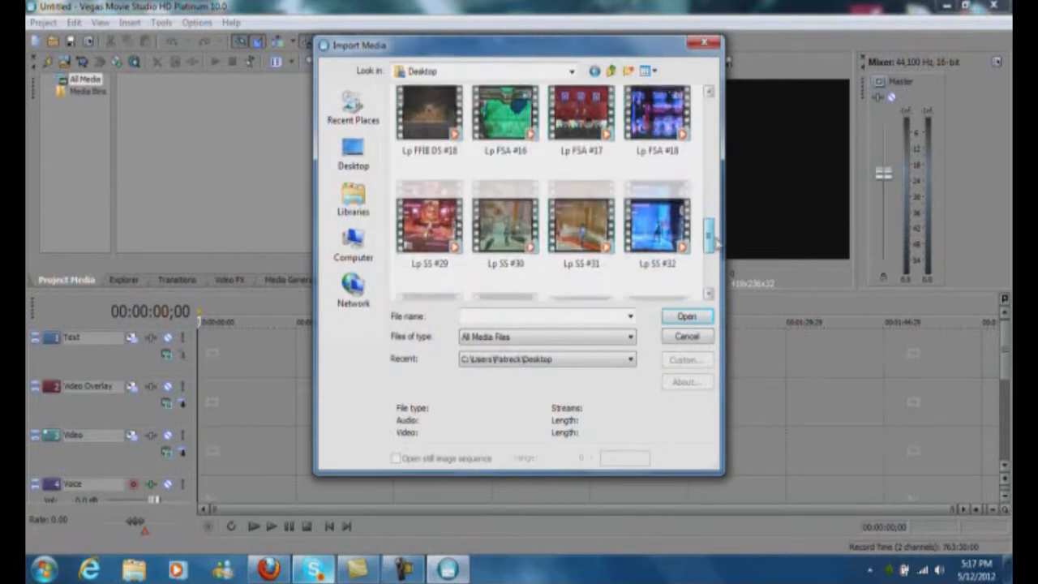
{"action": "left_click", "coordinate": [506, 191]}
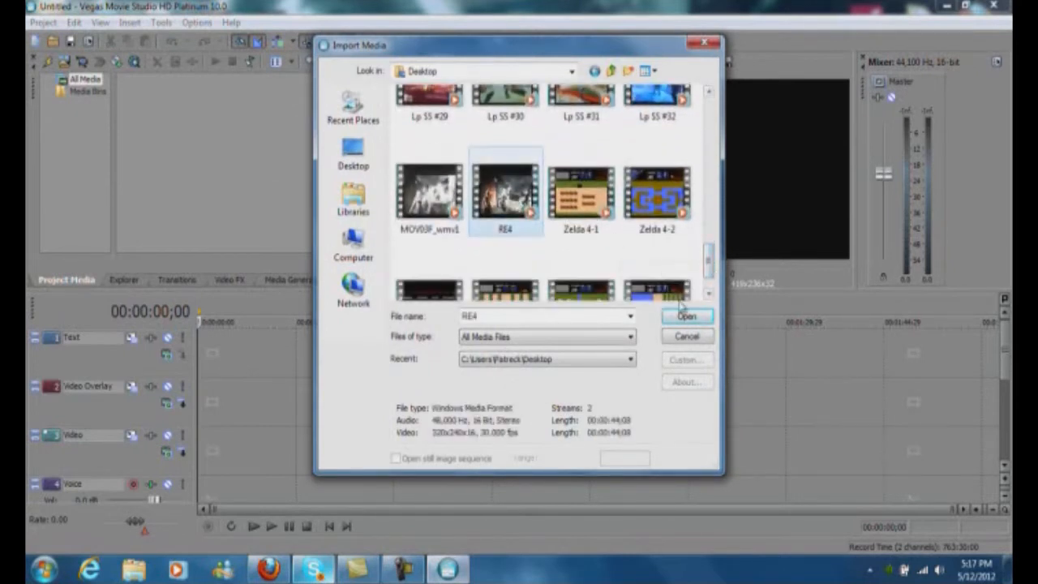
{"action": "left_click", "coordinate": [686, 314]}
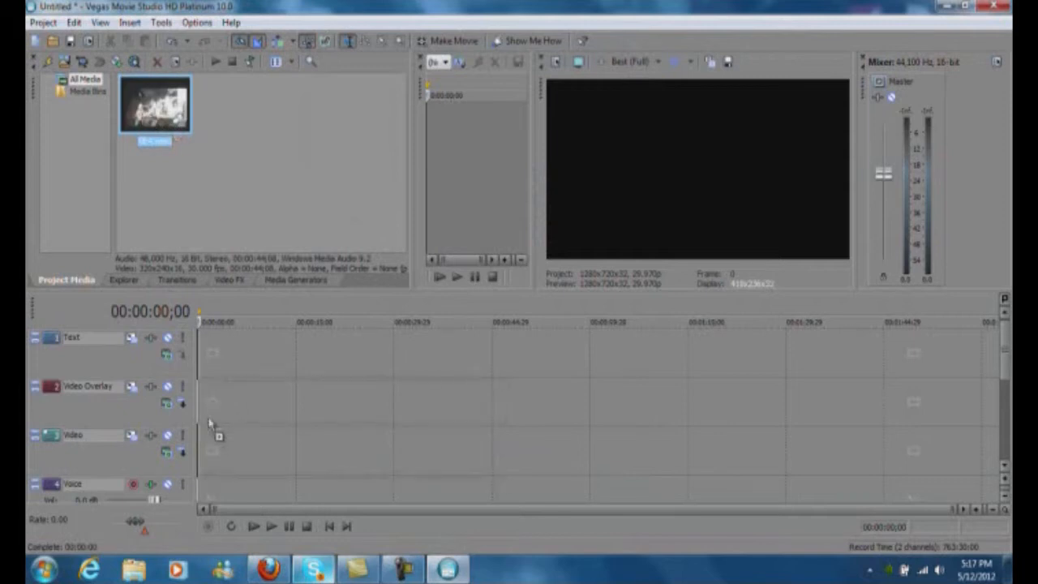
{"action": "mouse_move", "coordinate": [214, 406]}
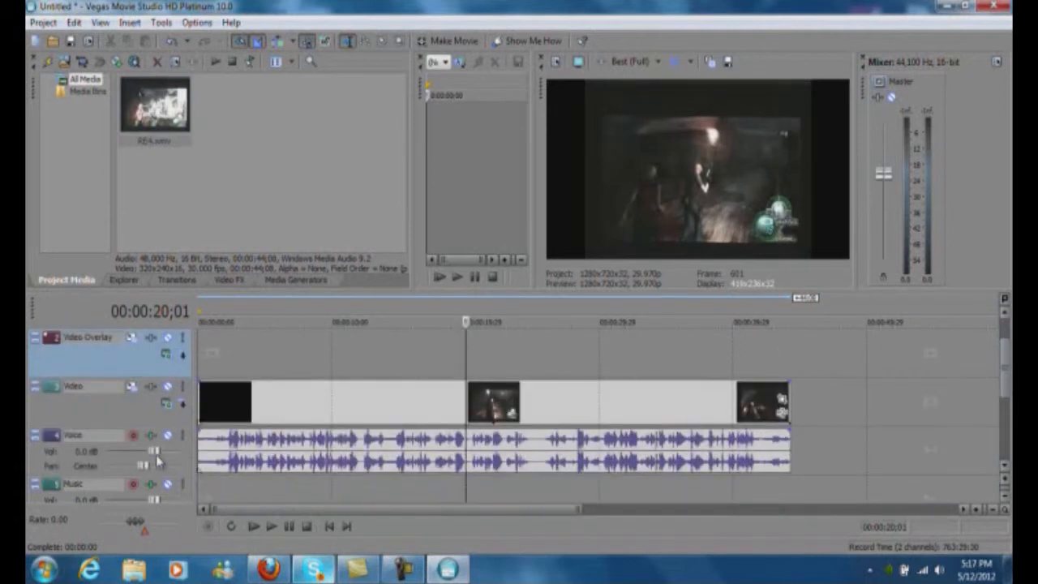
- Adjust the Voice track's volume slider for the RE4 clip on the timeline
{"action": "left_click_drag", "start_coordinate": [154, 451], "coordinate": [161, 451]}
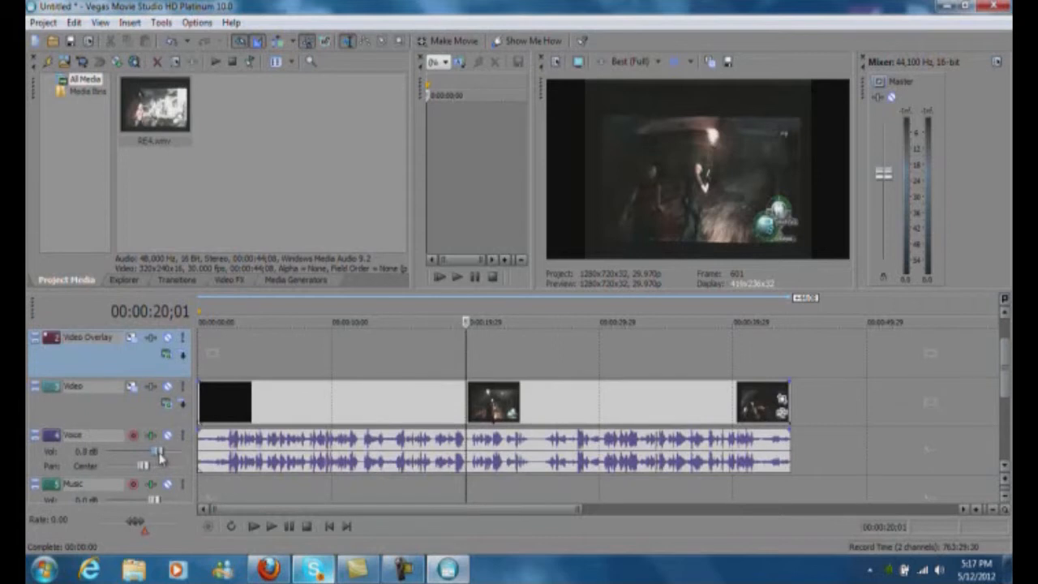
{"action": "left_click_drag", "start_coordinate": [150, 450], "coordinate": [162, 451]}
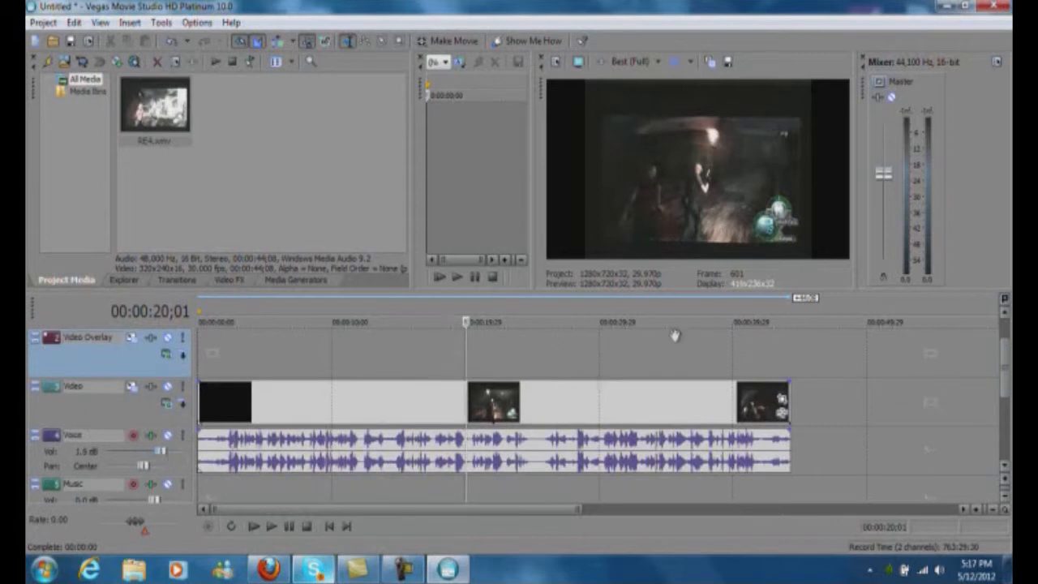
{"action": "mouse_move", "coordinate": [892, 172]}
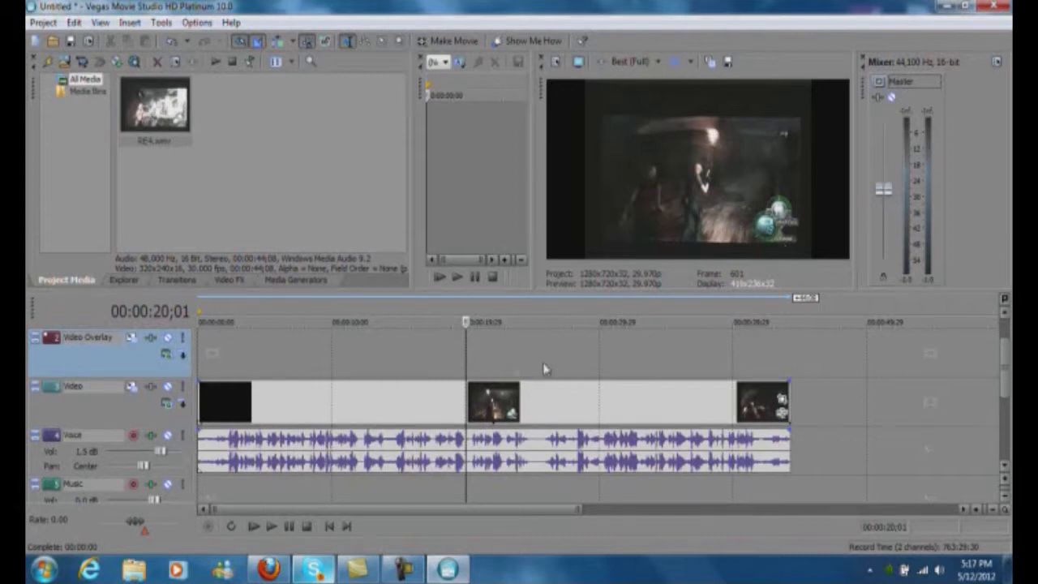
{"action": "mouse_move", "coordinate": [749, 193]}
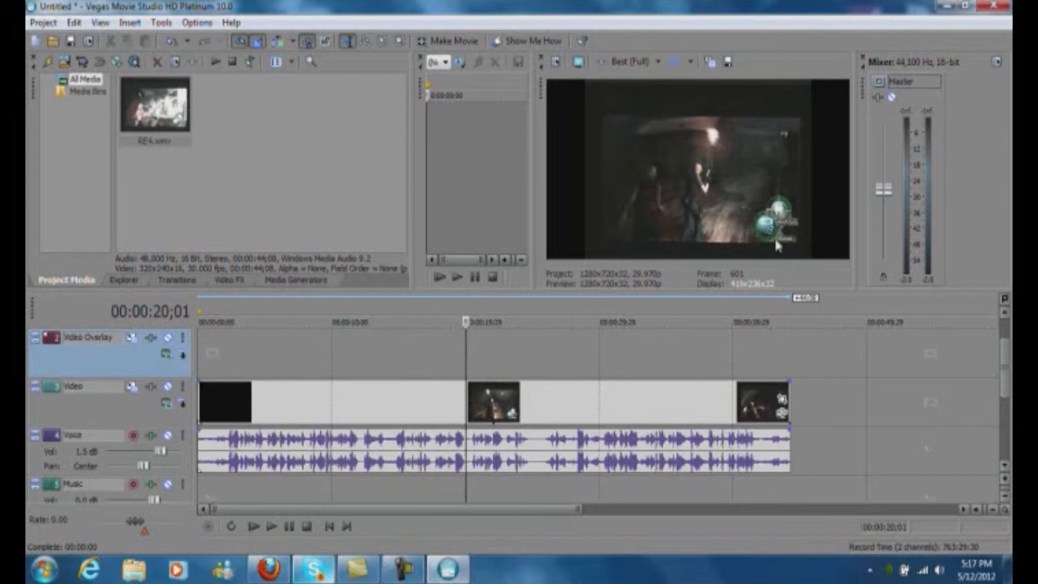
{"action": "mouse_move", "coordinate": [625, 96]}
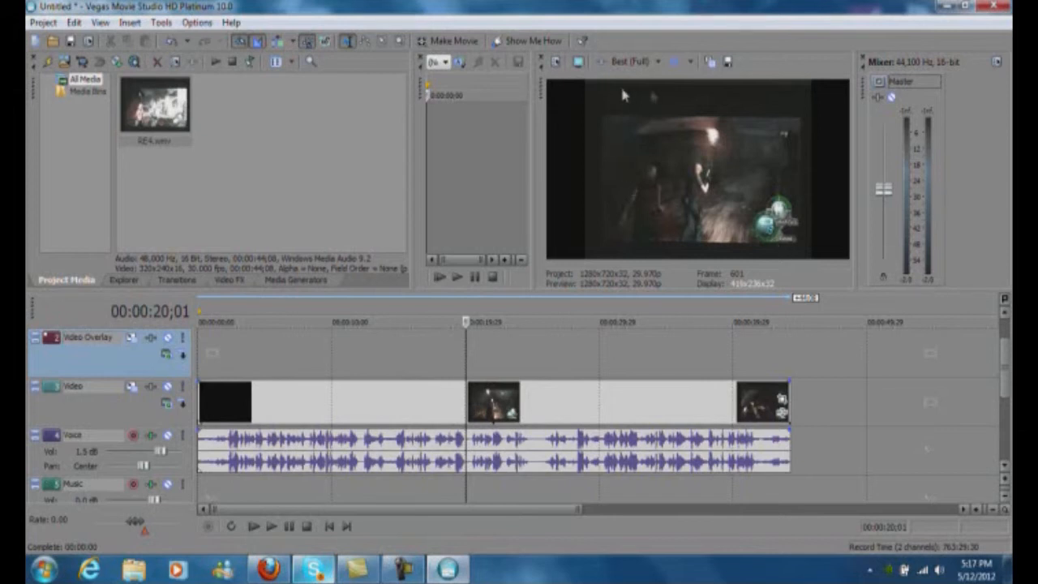
{"action": "mouse_move", "coordinate": [606, 112]}
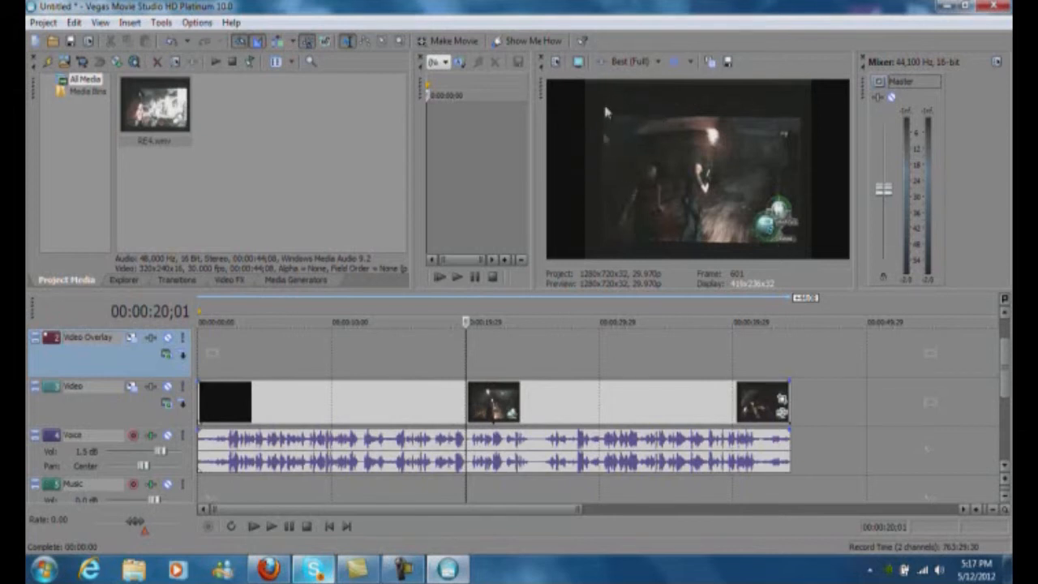
- Set the RE4 event's pixel aspect ratio to 1.0000 (Square) via its Properties
{"action": "right_click", "coordinate": [551, 394]}
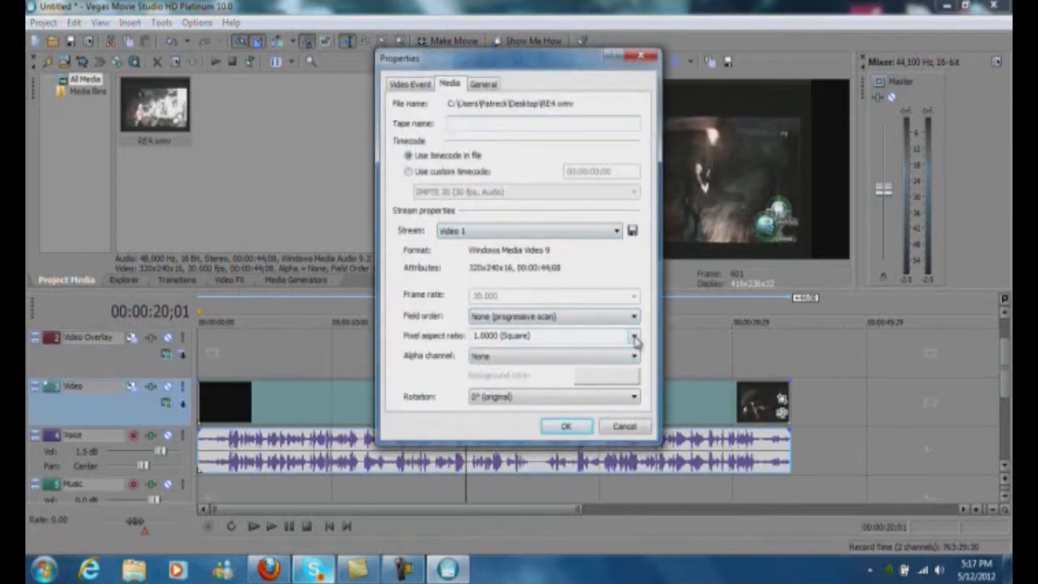
{"action": "left_click", "coordinate": [632, 336]}
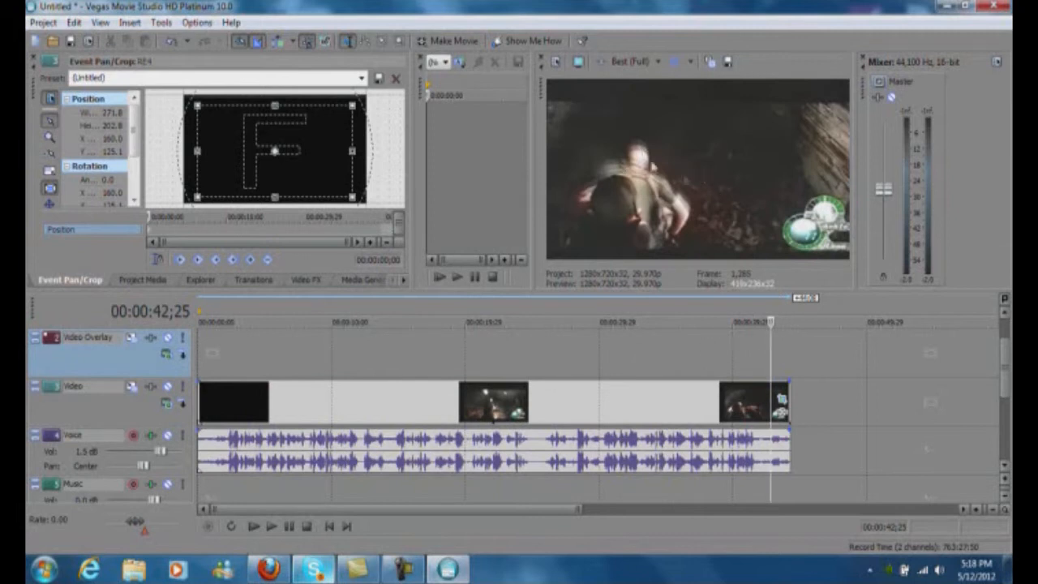
- Set Full-resolution rendering quality to Best in Project Properties and confirm
{"action": "left_click", "coordinate": [713, 321]}
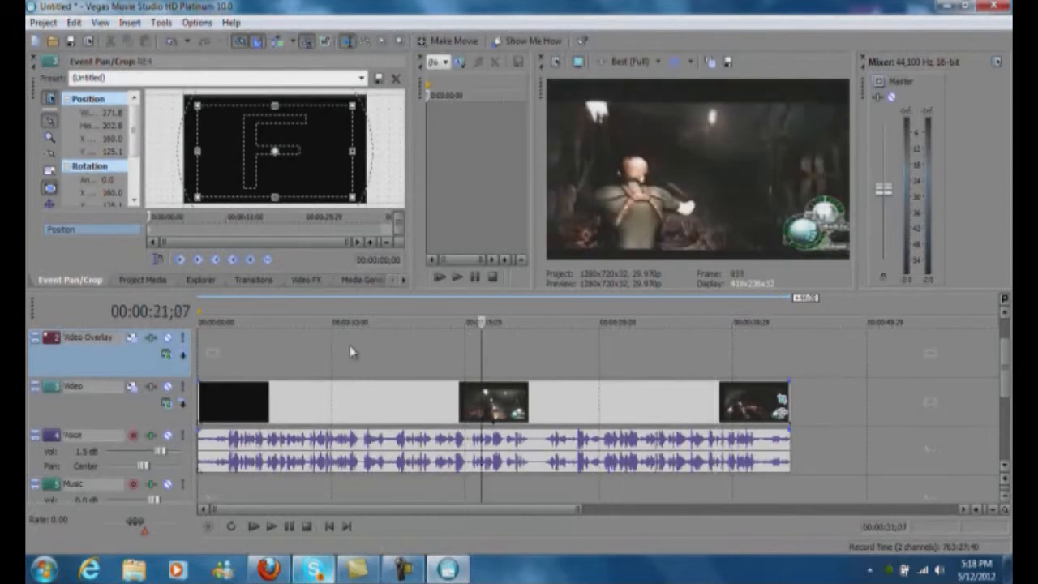
{"action": "mouse_move", "coordinate": [555, 63]}
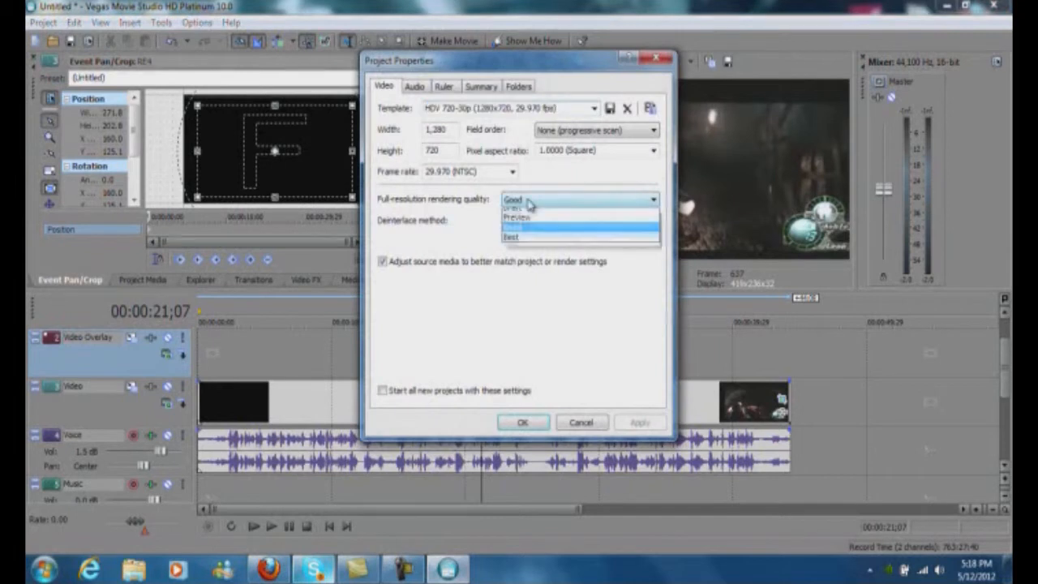
{"action": "left_click", "coordinate": [511, 237]}
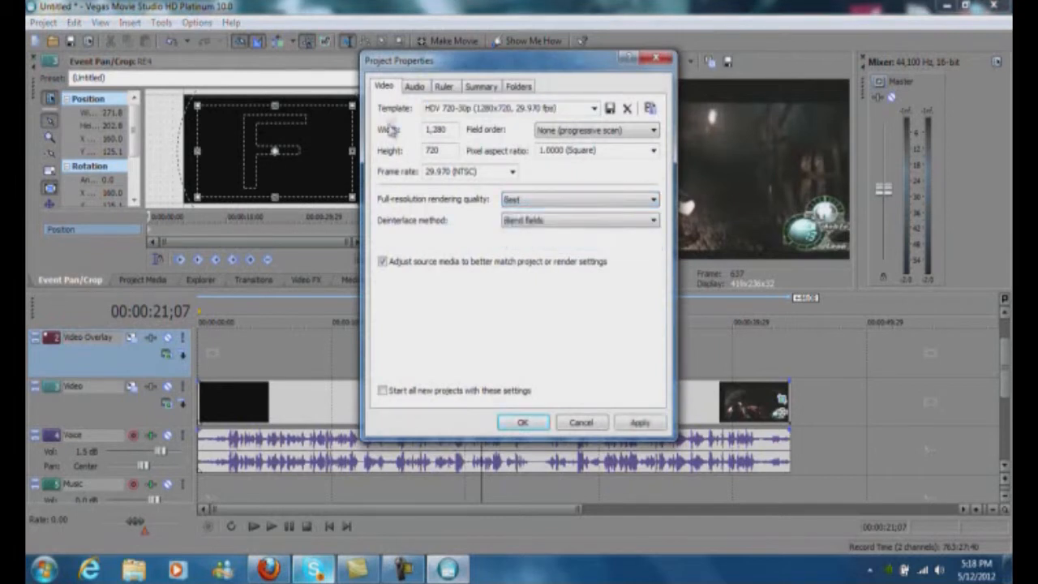
{"action": "left_click", "coordinate": [415, 86]}
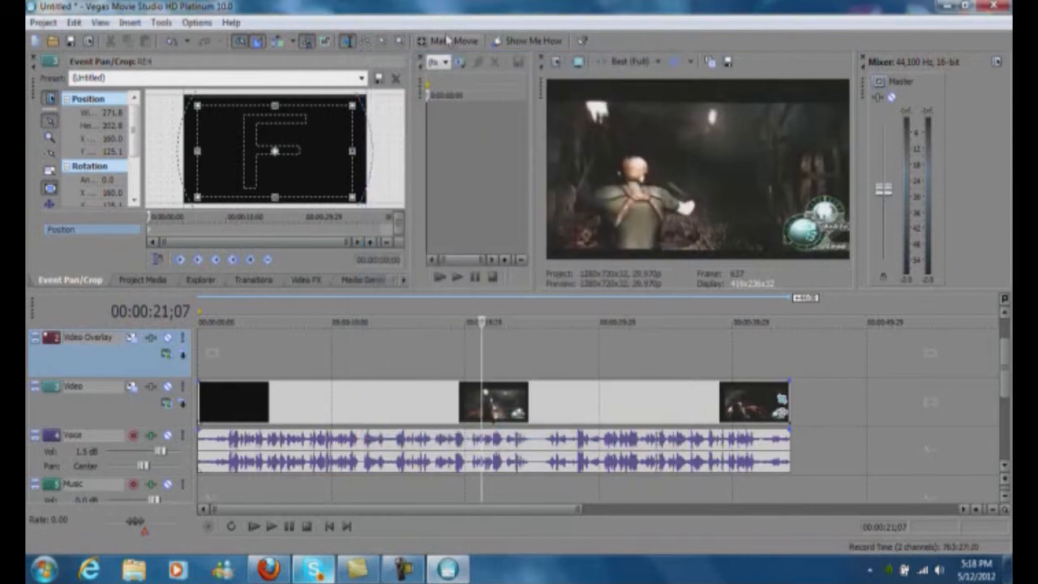
{"action": "left_click", "coordinate": [451, 41]}
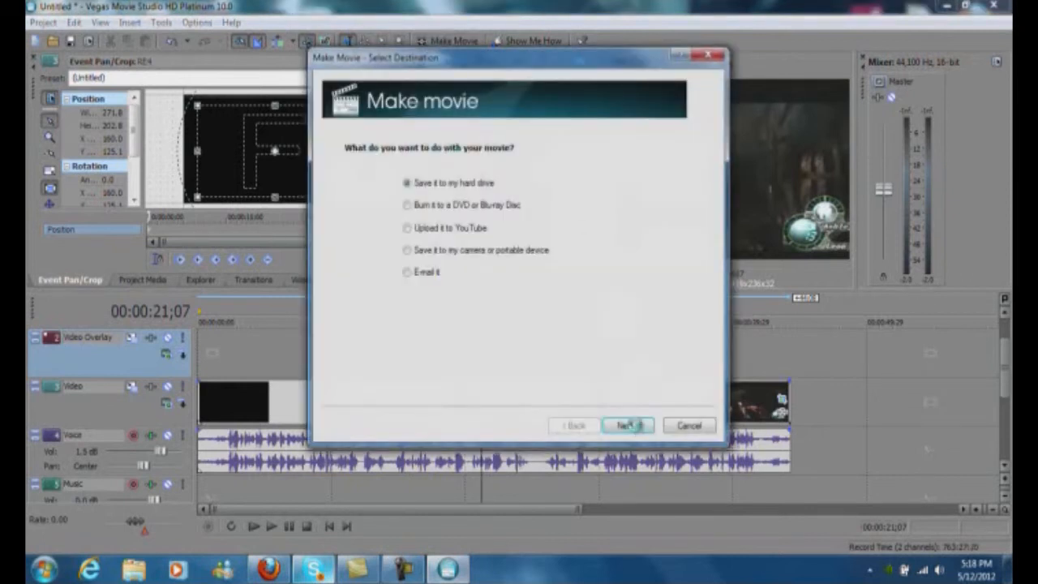
{"action": "left_click", "coordinate": [627, 425]}
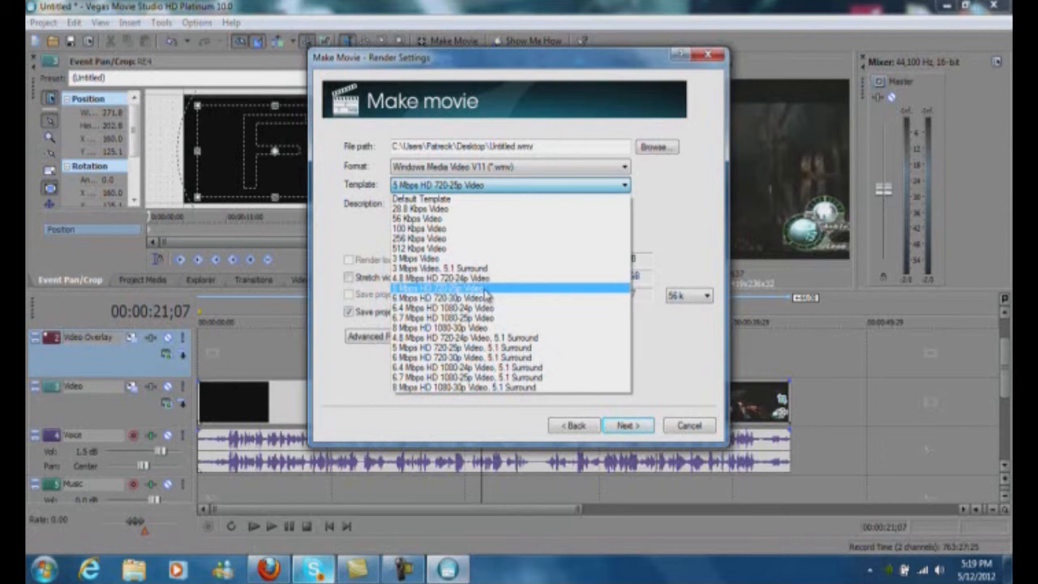
{"action": "left_click", "coordinate": [445, 288]}
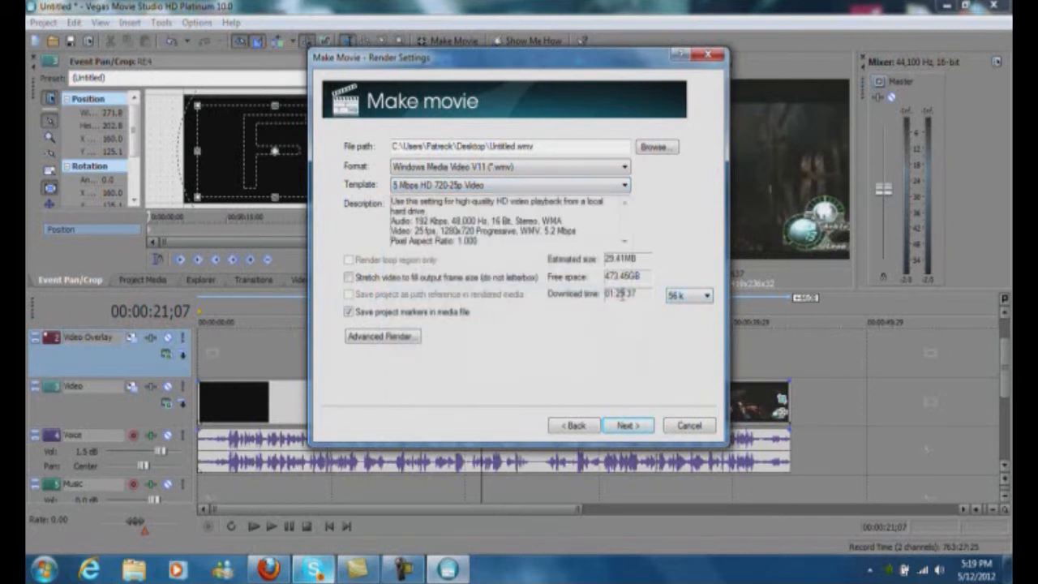
{"action": "left_click", "coordinate": [704, 295]}
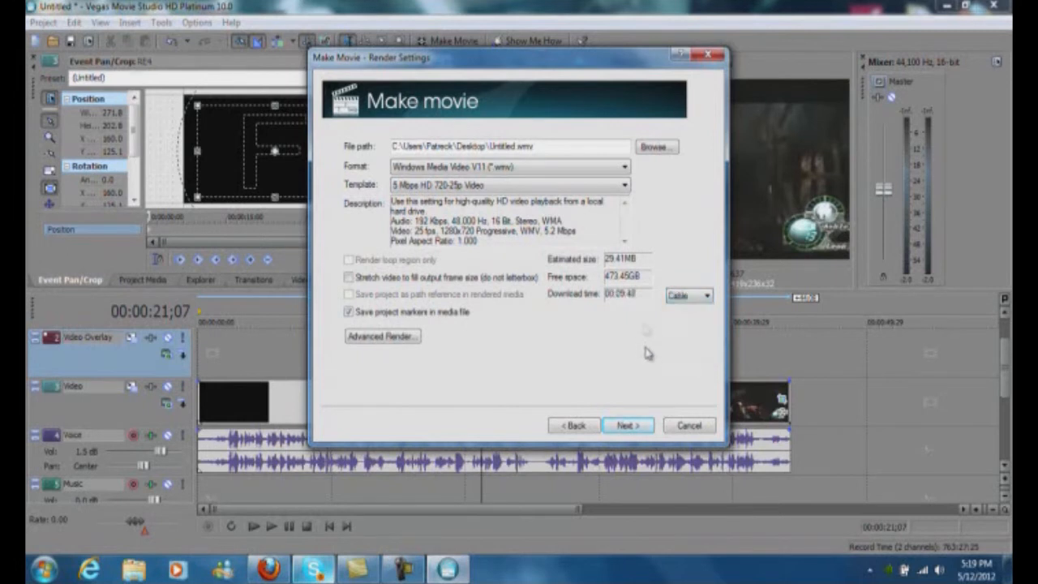
{"action": "mouse_move", "coordinate": [645, 316]}
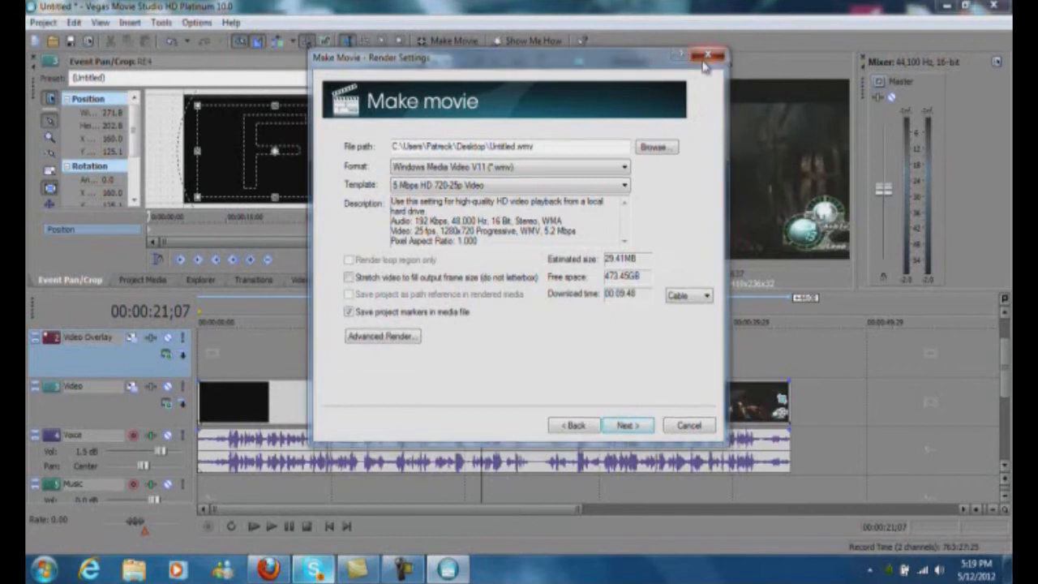
{"action": "left_click", "coordinate": [707, 55]}
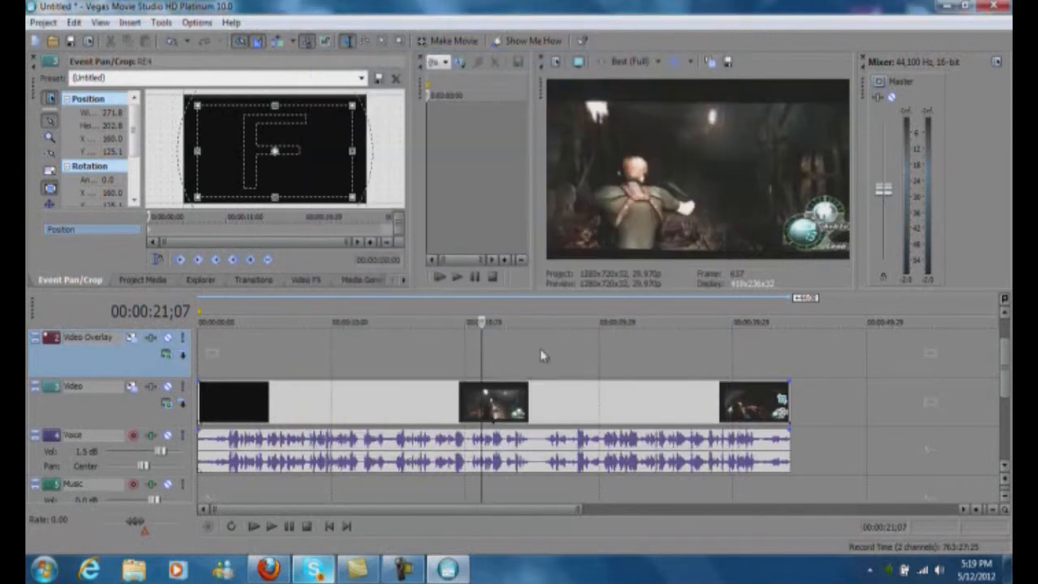